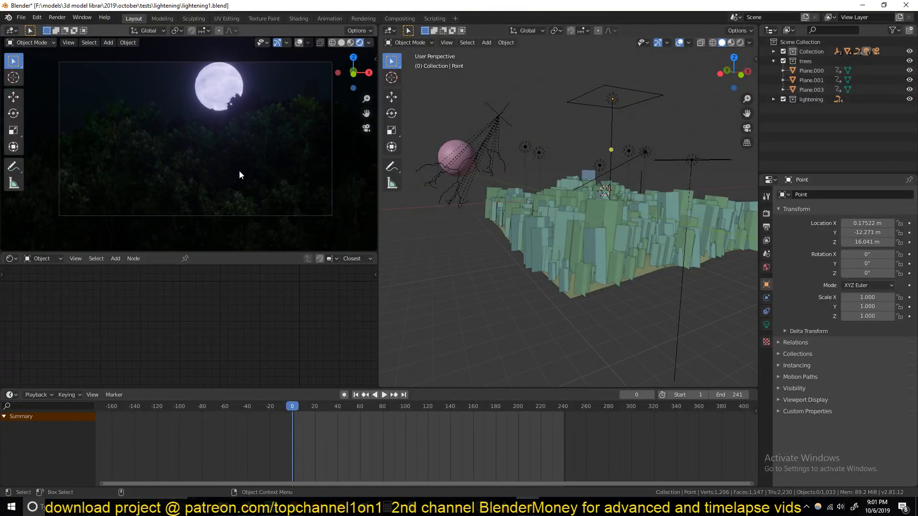
Step: Delete the default cube and view the scene from the front (Numpad 1)
left_click(384, 395)
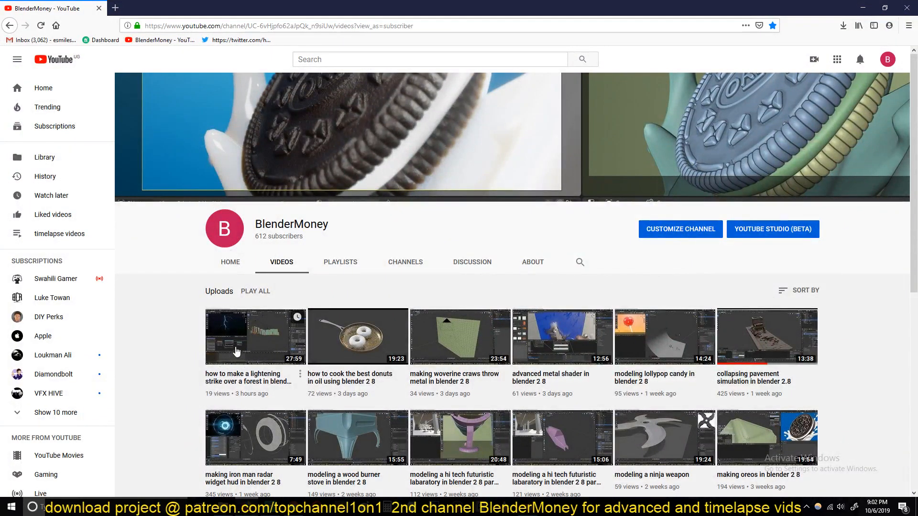
left_click(237, 350)
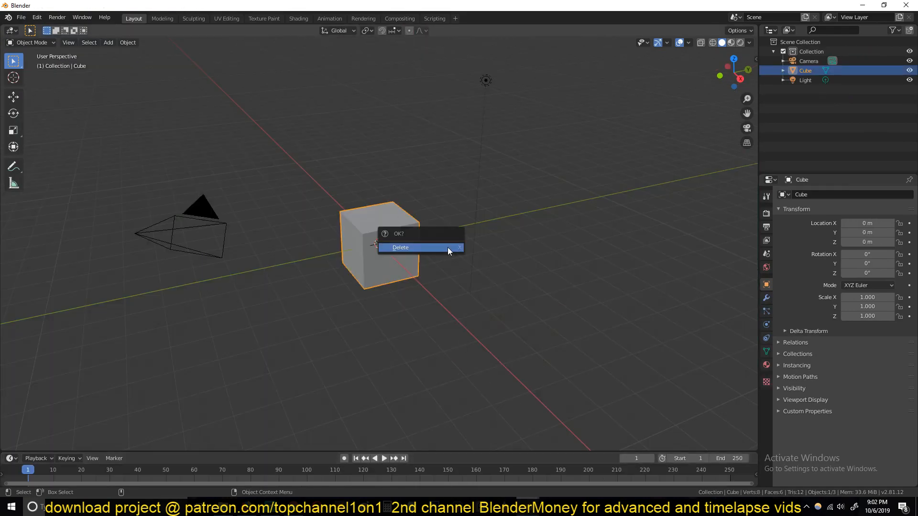
left_click(419, 246)
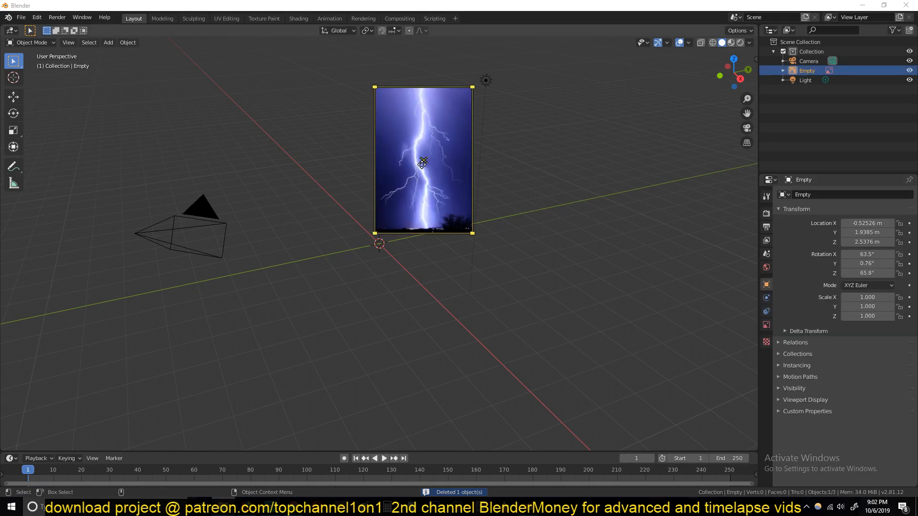
key("KP_1")
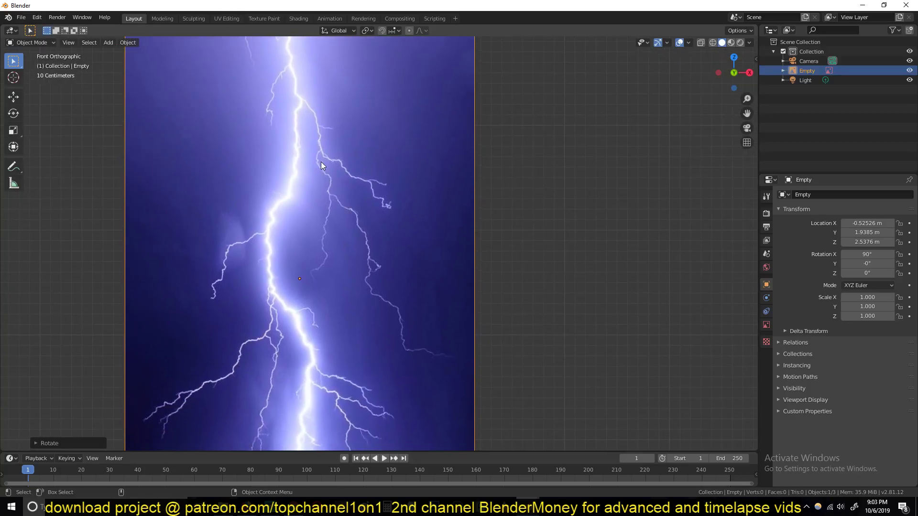
Step: Add the lightning photo as an upright reference image, removing a briefly added plane
scroll("down", 3)
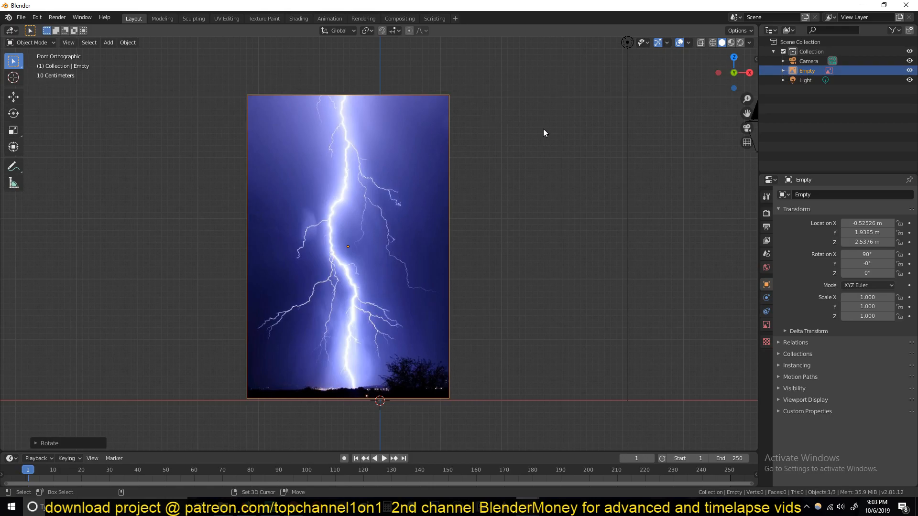
left_click(108, 43)
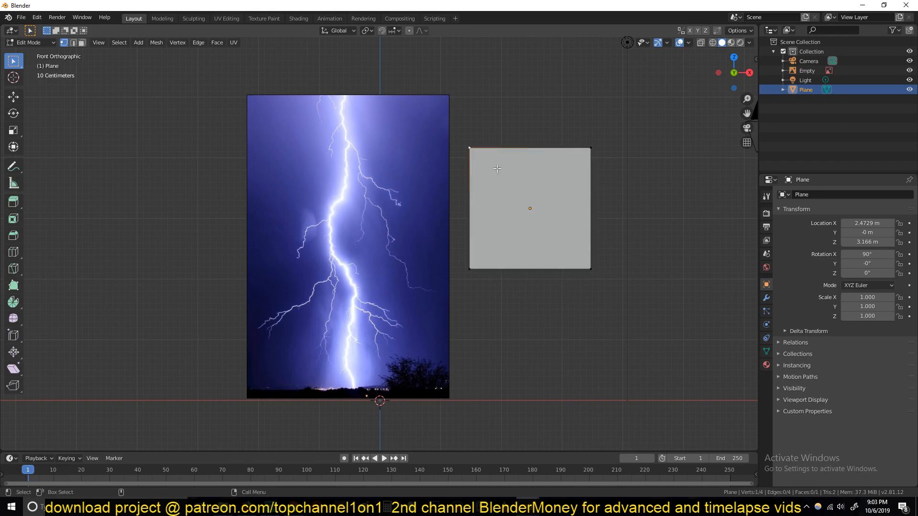
key("X")
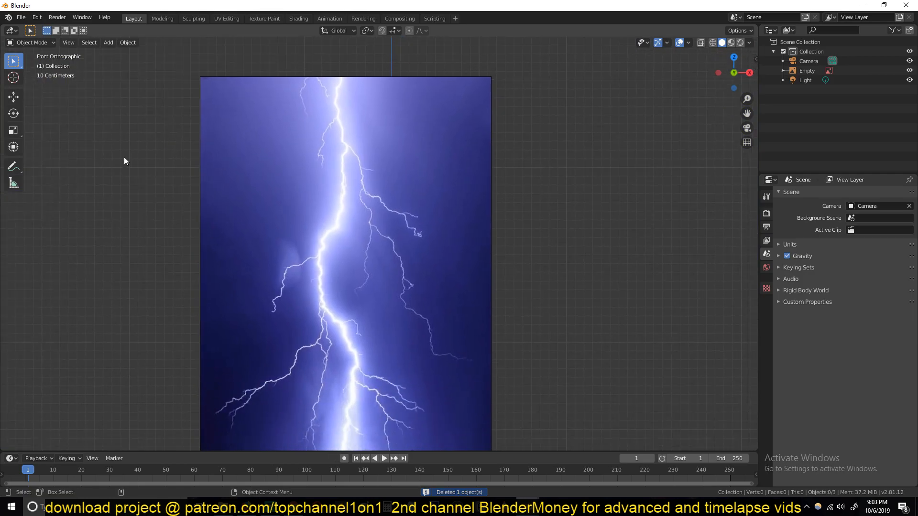
Step: Add a blank Grease Pencil object, enter Draw Mode and draw a first vertical test stroke
left_click(109, 43)
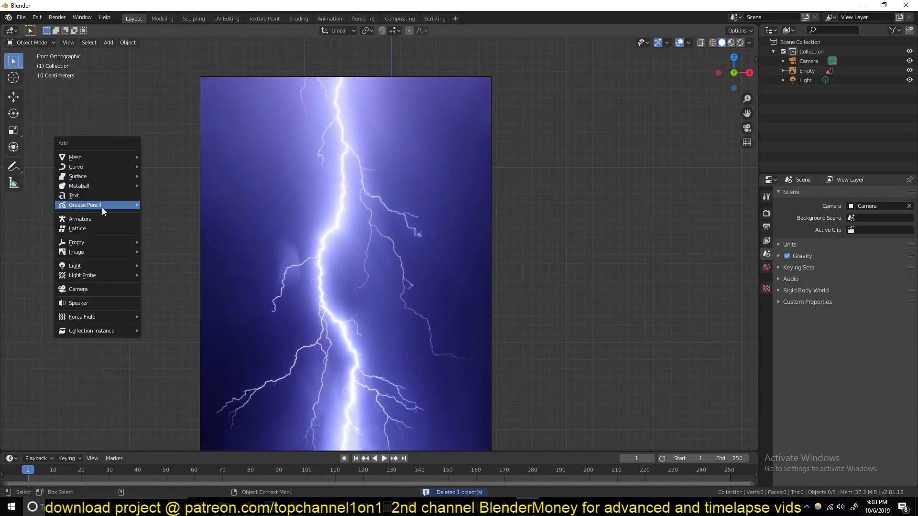
left_click(84, 204)
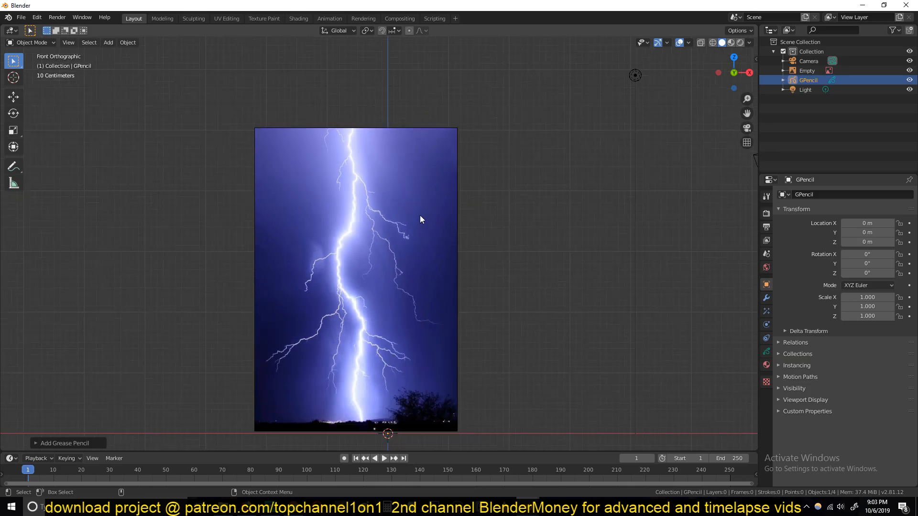
left_click(19, 43)
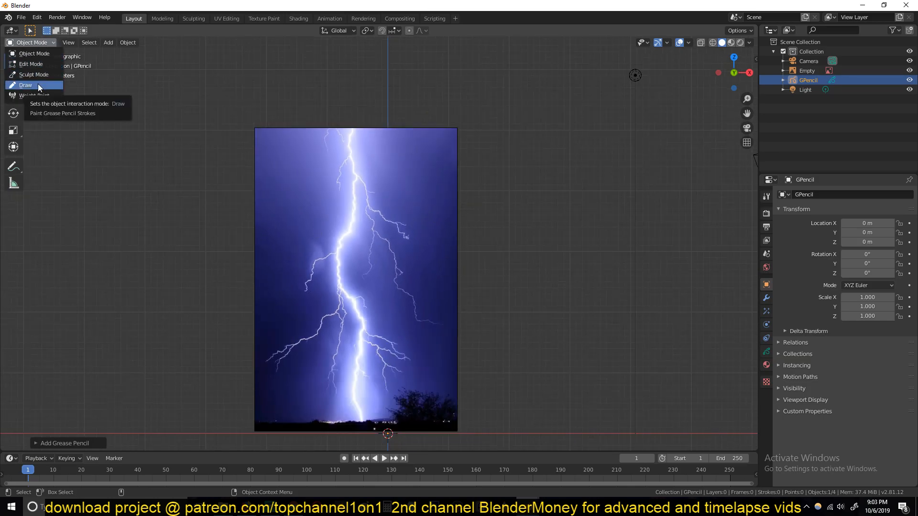
left_click(25, 84)
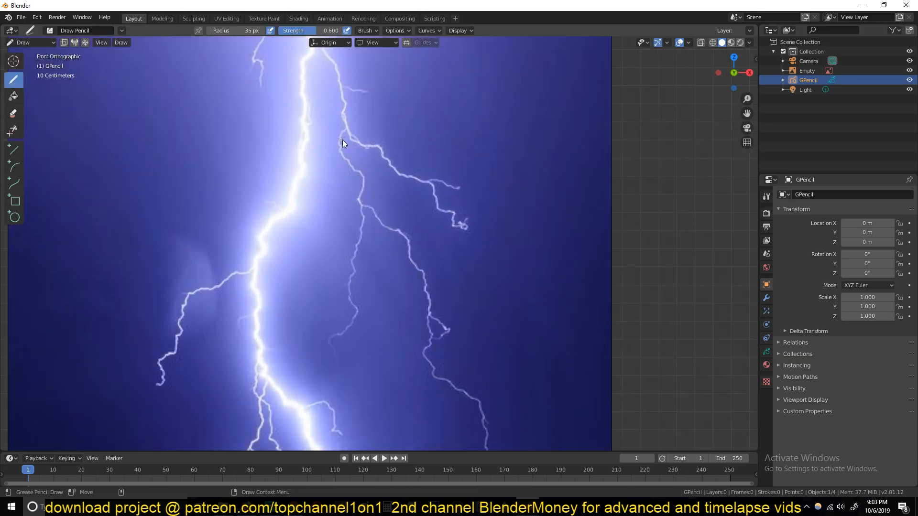
left_click_drag(367, 56, 351, 304)
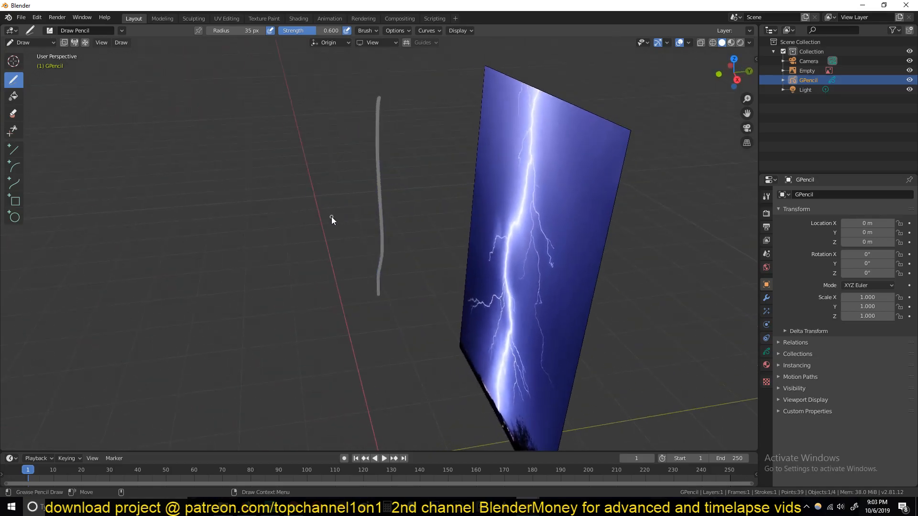
mouse_move(536, 182)
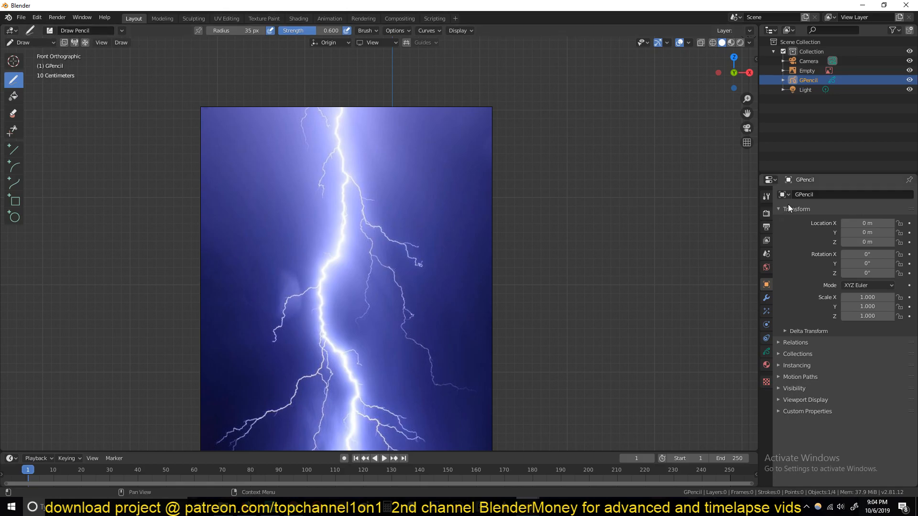
Step: Set the grease pencil Stroke Placement from Origin to Surface
left_click(766, 196)
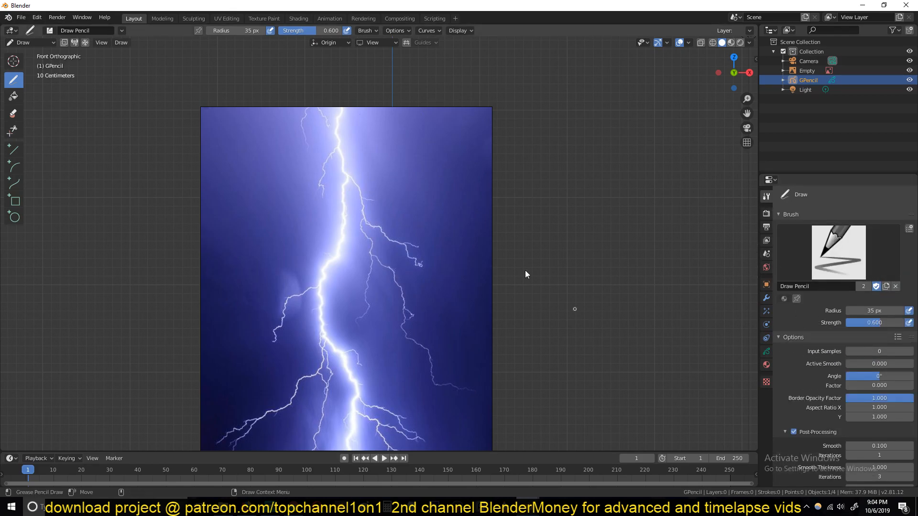
mouse_move(147, 39)
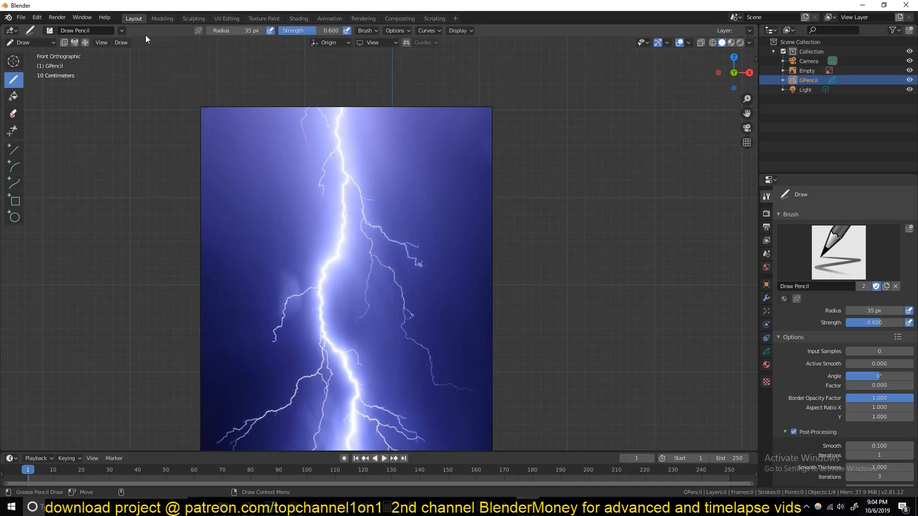
left_click(329, 43)
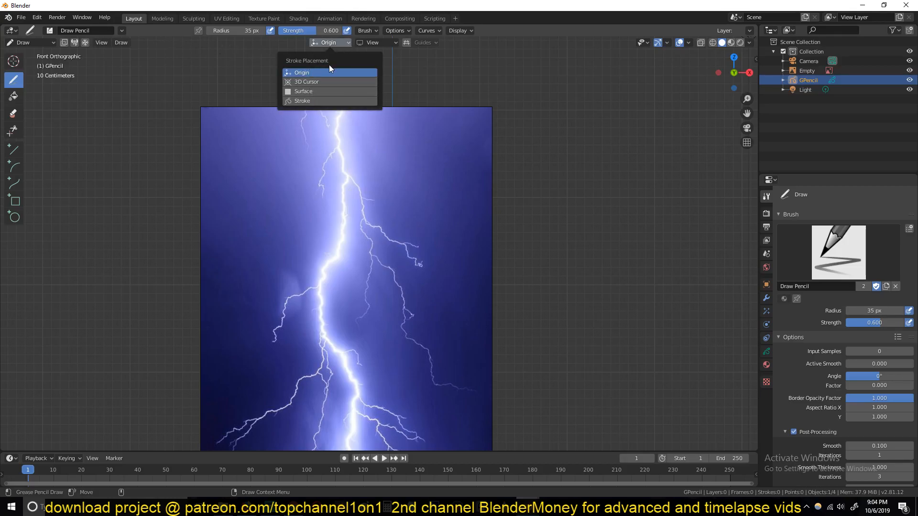
left_click(303, 90)
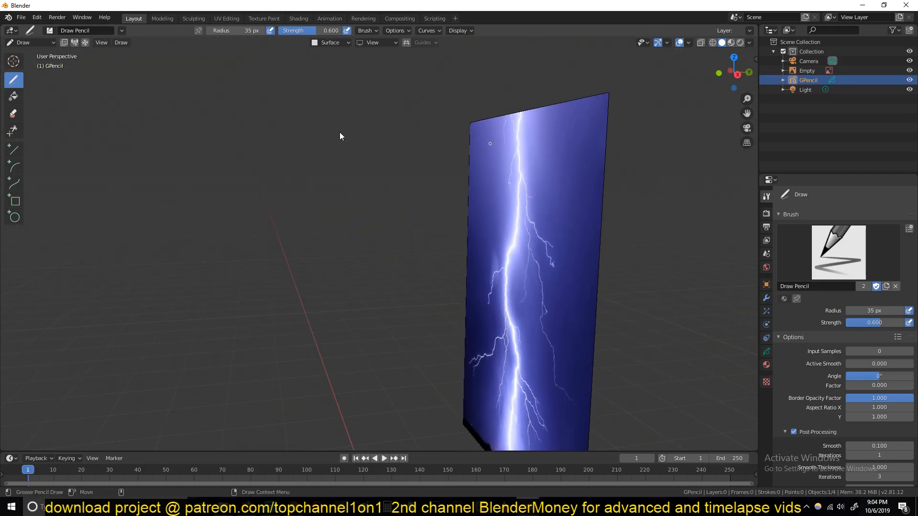
left_click(21, 43)
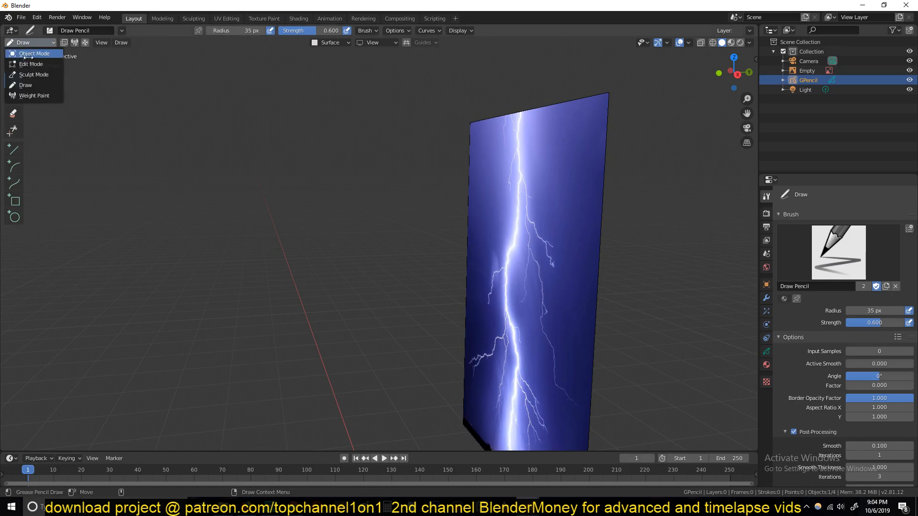
Step: Return to Draw Mode, verify Surface placement and draw a test stroke on the reference
left_click(32, 54)
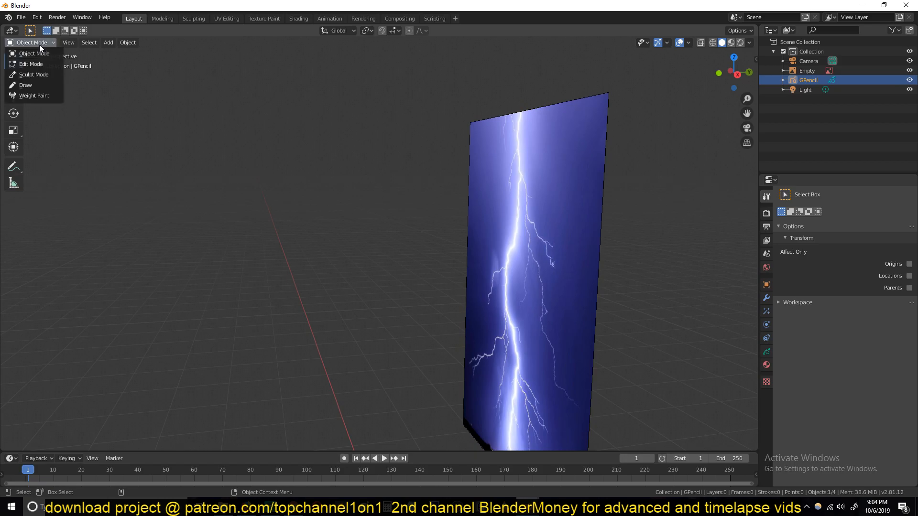
left_click(25, 85)
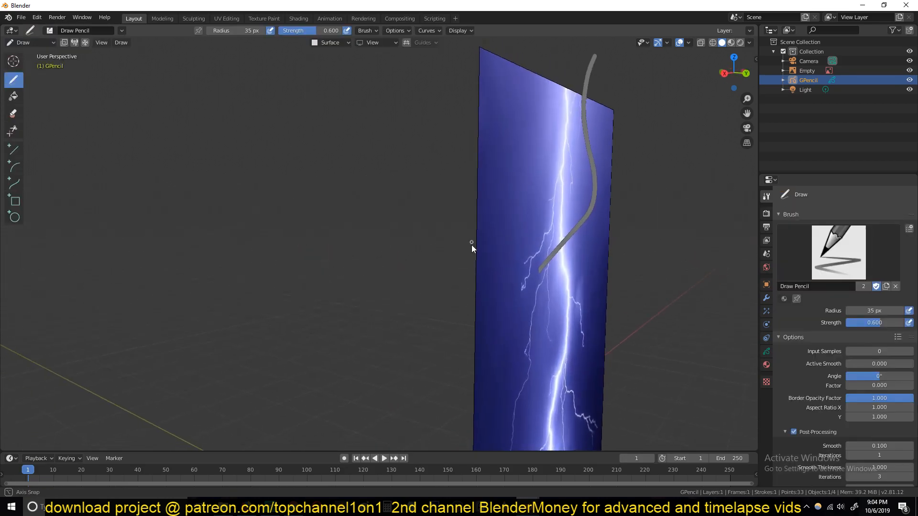
left_click(331, 43)
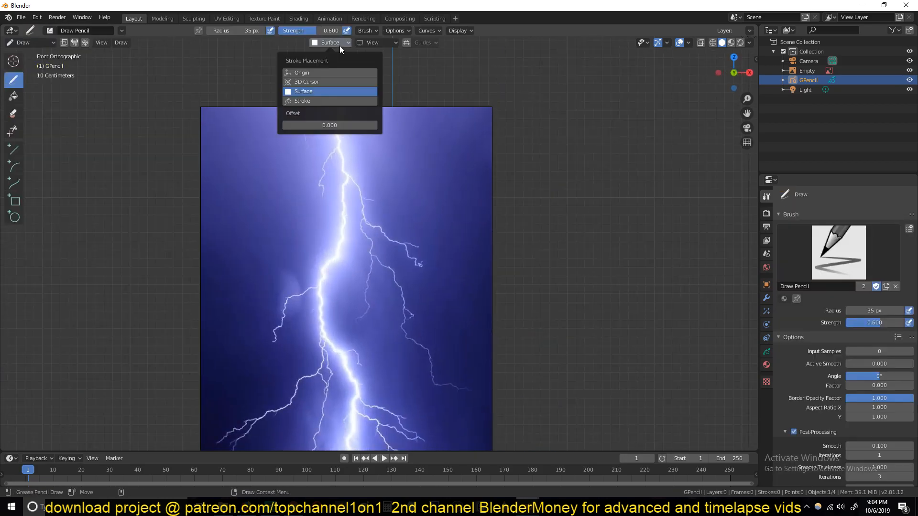
left_click_drag(427, 91, 413, 281)
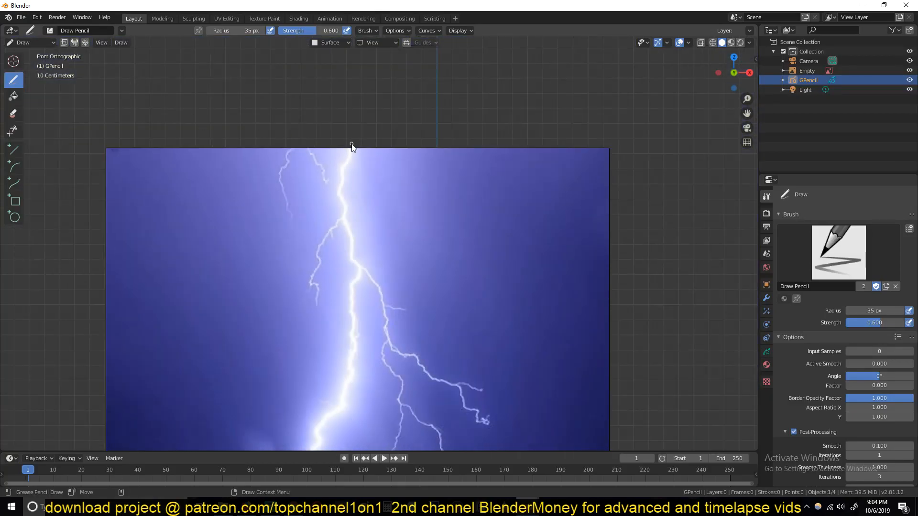
Step: Change the grease pencil stroke material colour to green, testing it on the reference
left_click_drag(351, 147, 363, 346)
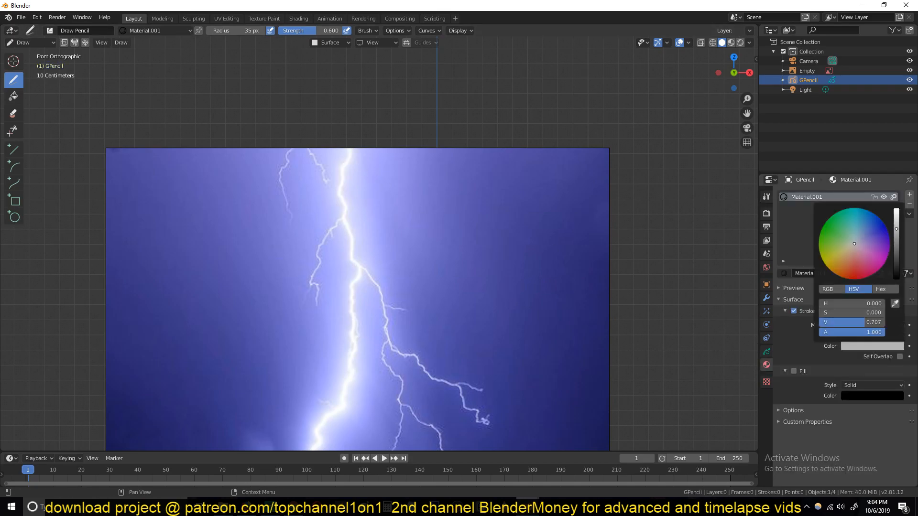
left_click(872, 346)
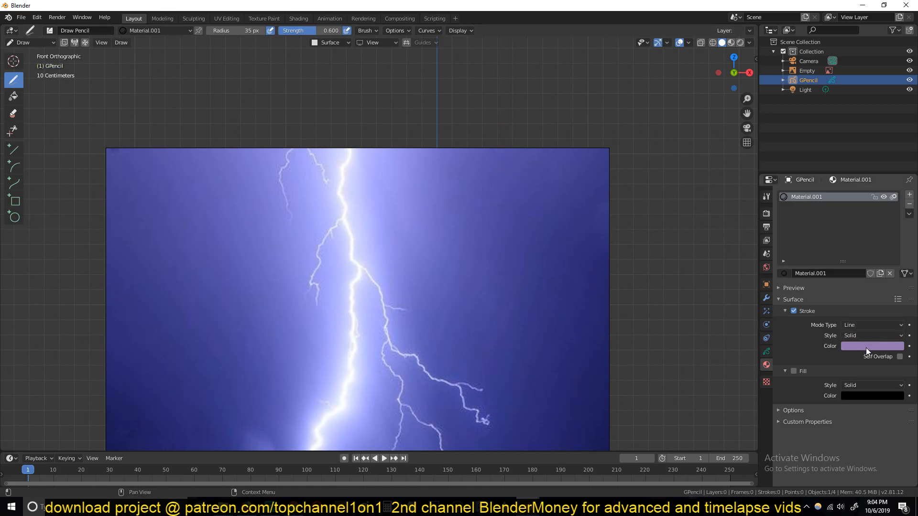
left_click_drag(565, 155, 492, 372)
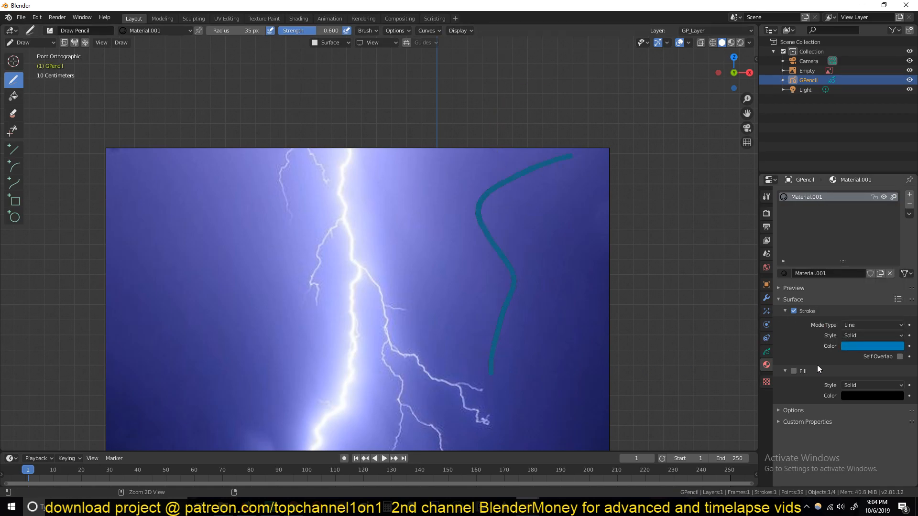
left_click(872, 346)
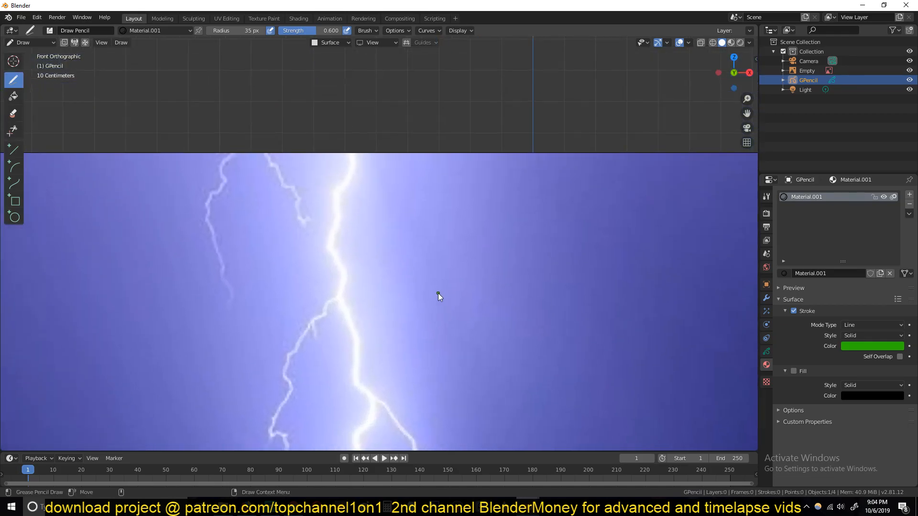
Step: Trace the main lightning trunk with green strokes from top to bottom
left_click_drag(337, 76, 310, 178)
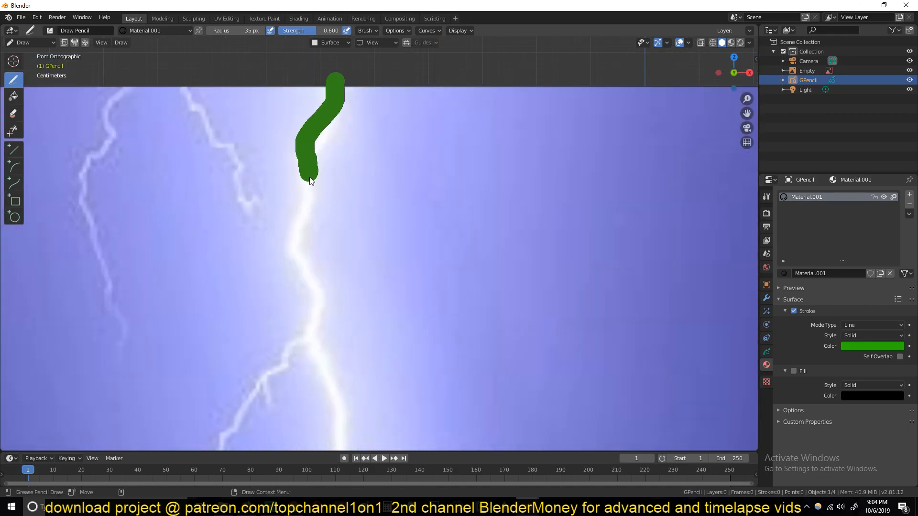
left_click_drag(309, 175, 342, 441)
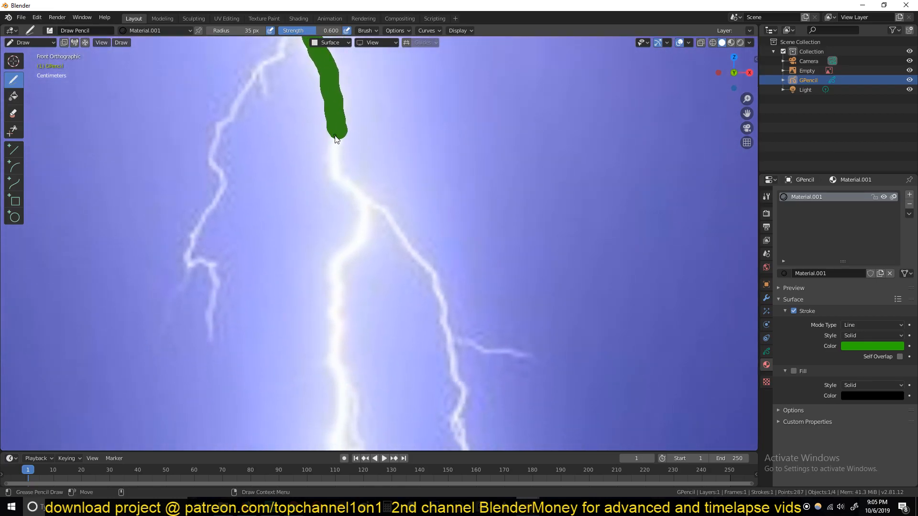
left_click_drag(336, 139, 344, 424)
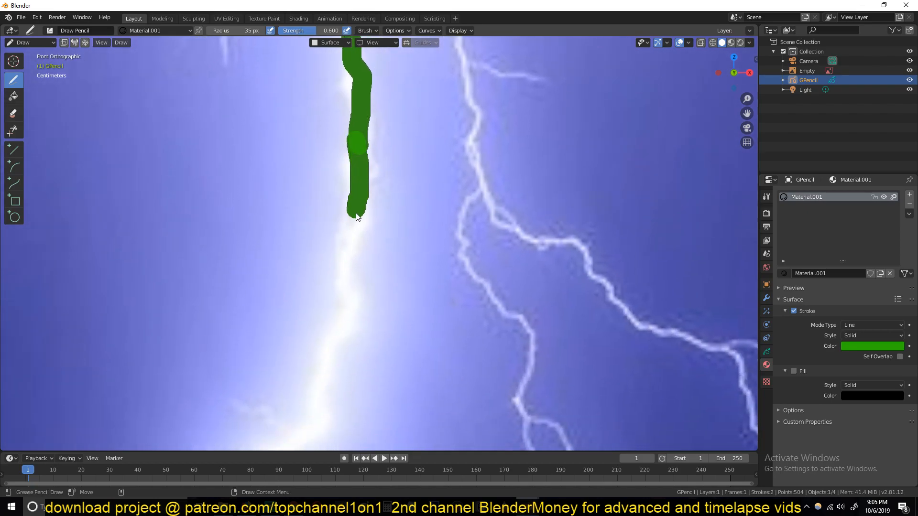
left_click_drag(357, 217, 304, 445)
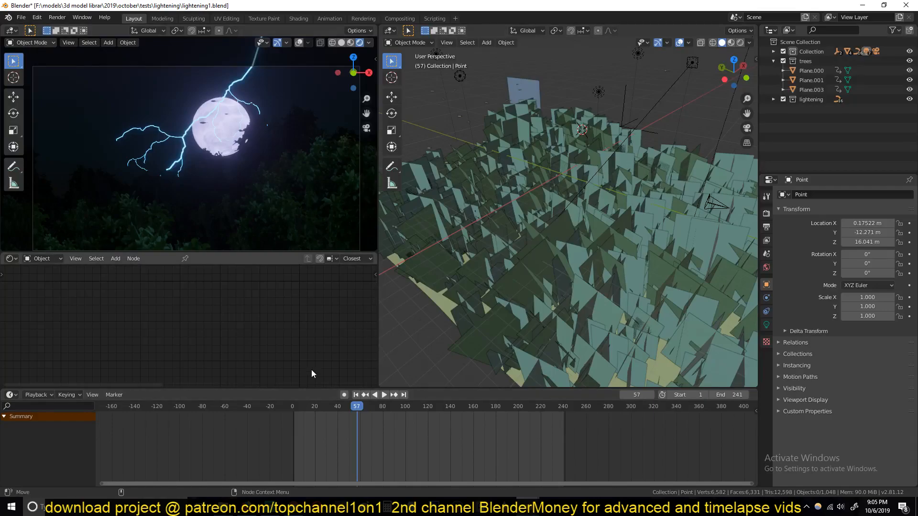
left_click(384, 395)
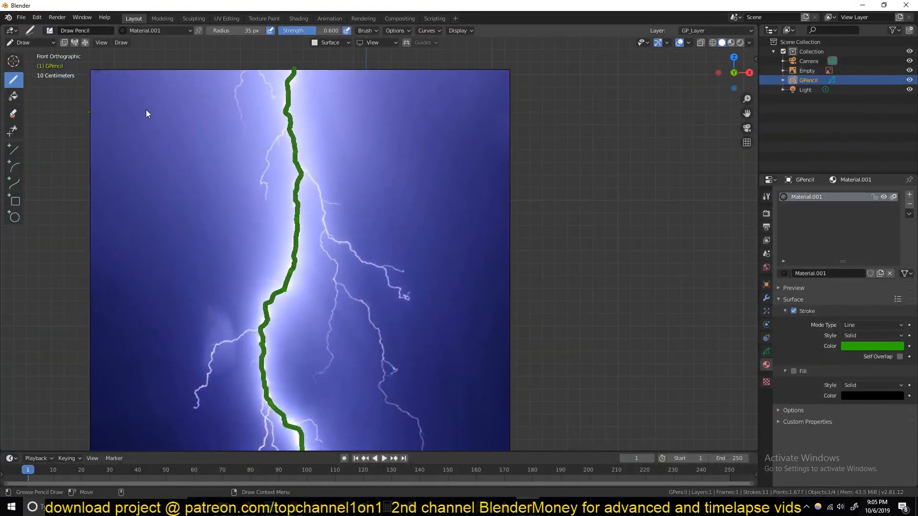
mouse_move(432, 147)
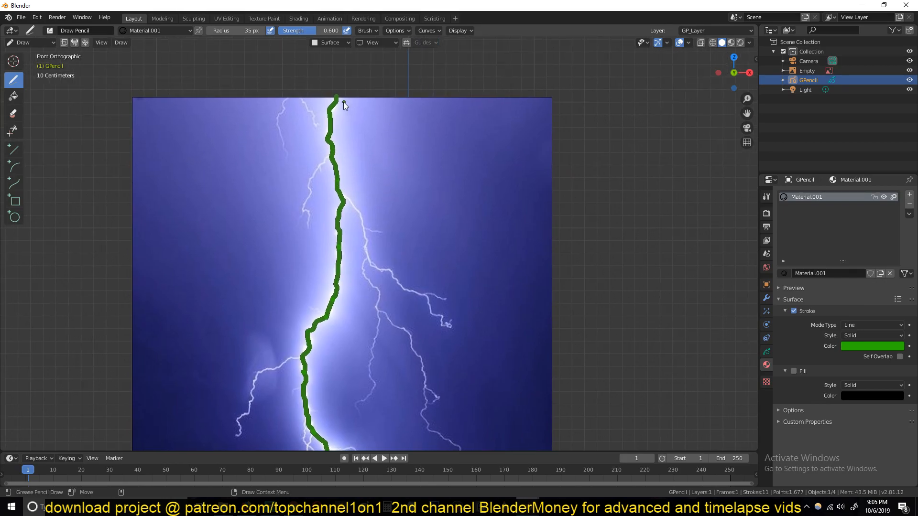
mouse_move(46, 44)
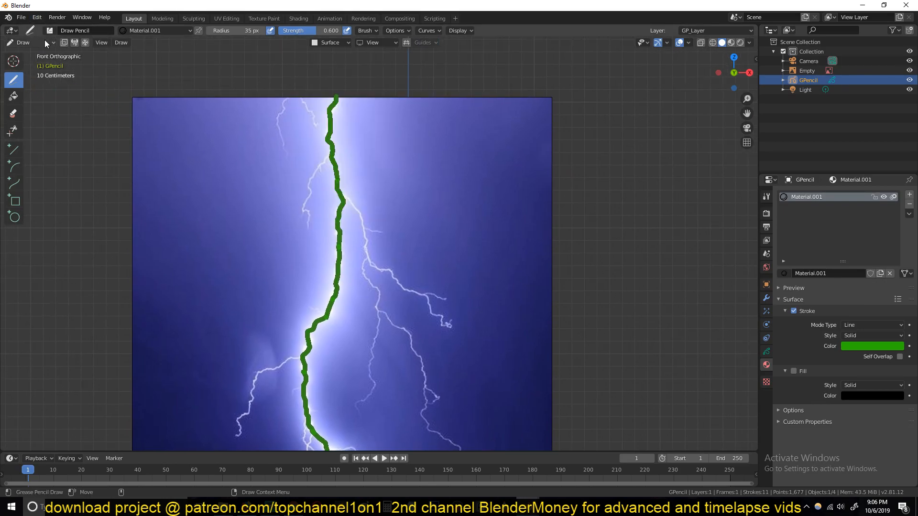
Step: Switch to Object Mode and convert the traced stroke into a Bezier curve object
left_click(14, 43)
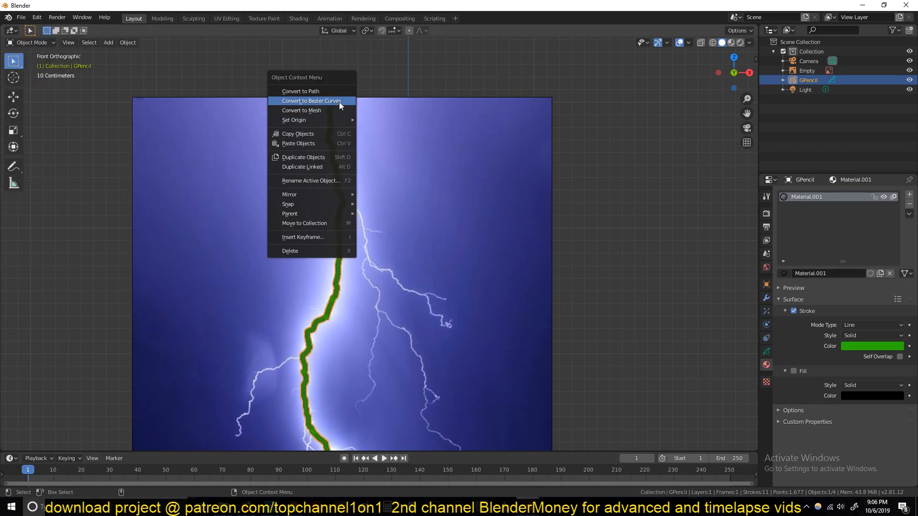
left_click(312, 102)
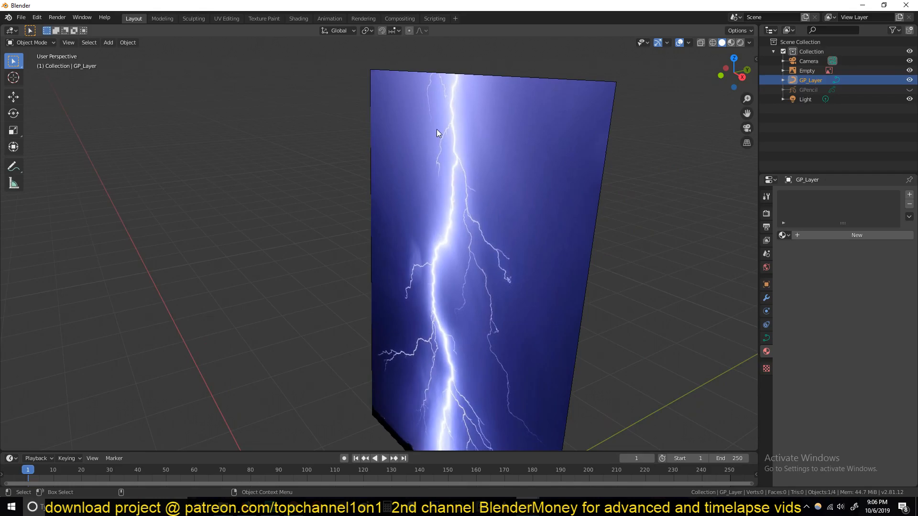
mouse_move(695, 130)
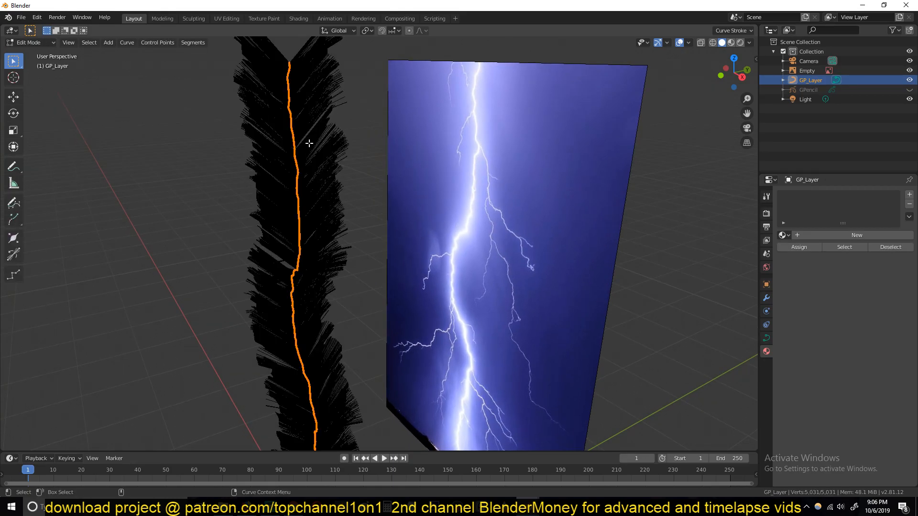
Step: Edit the new curve's points with handle overlays hidden, checking Geometry and Bevel settings
key("Tab")
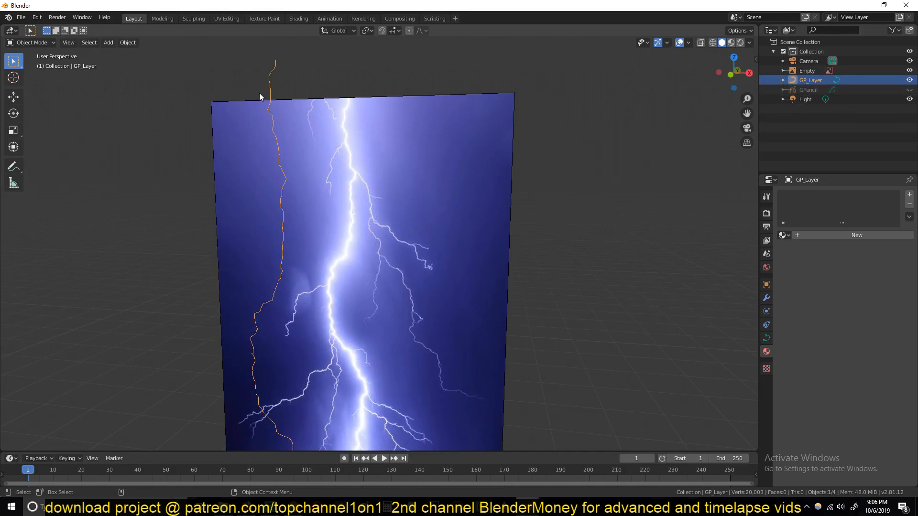
mouse_move(264, 108)
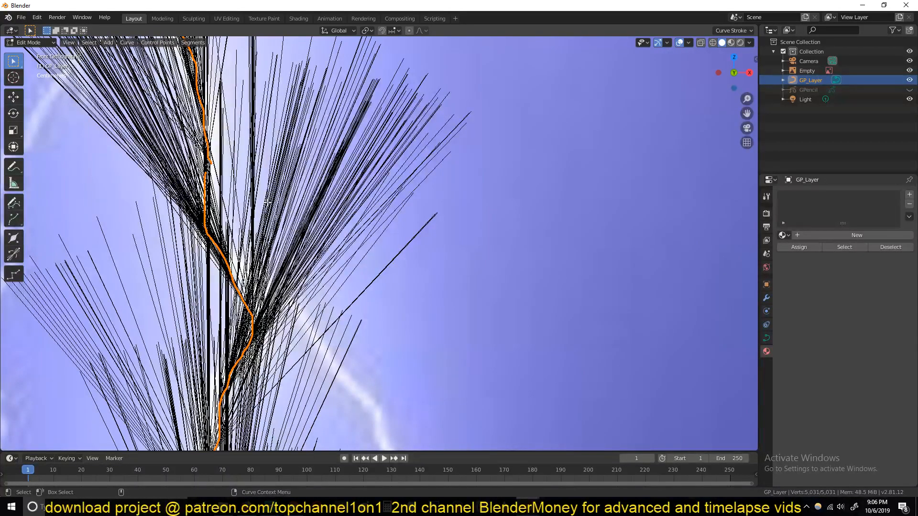
mouse_move(650, 73)
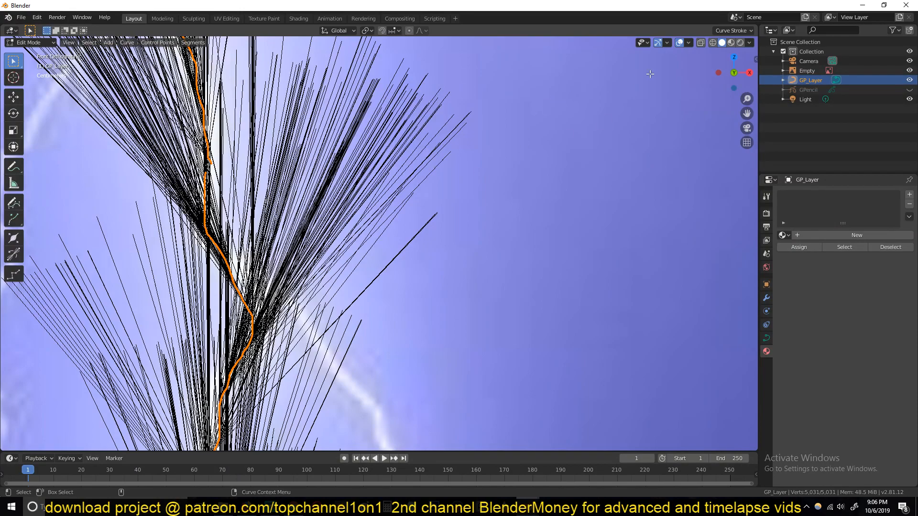
left_click(687, 43)
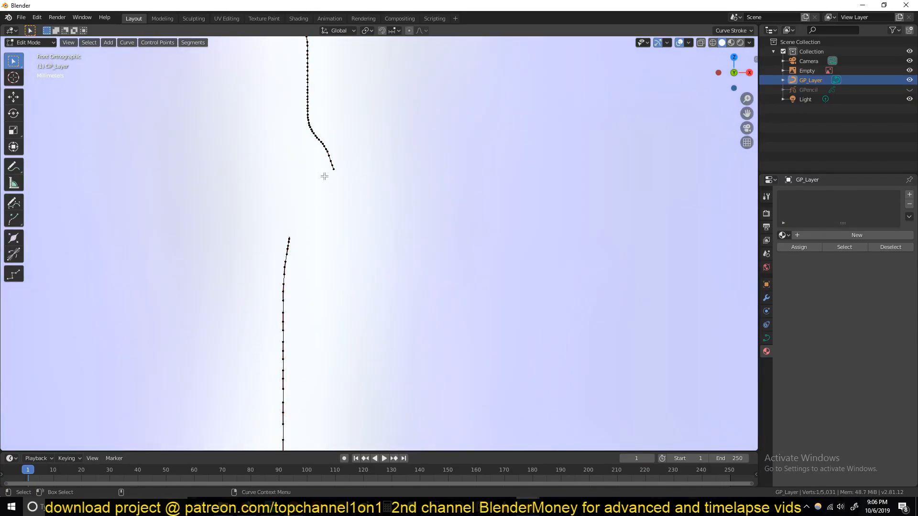
key("Tab")
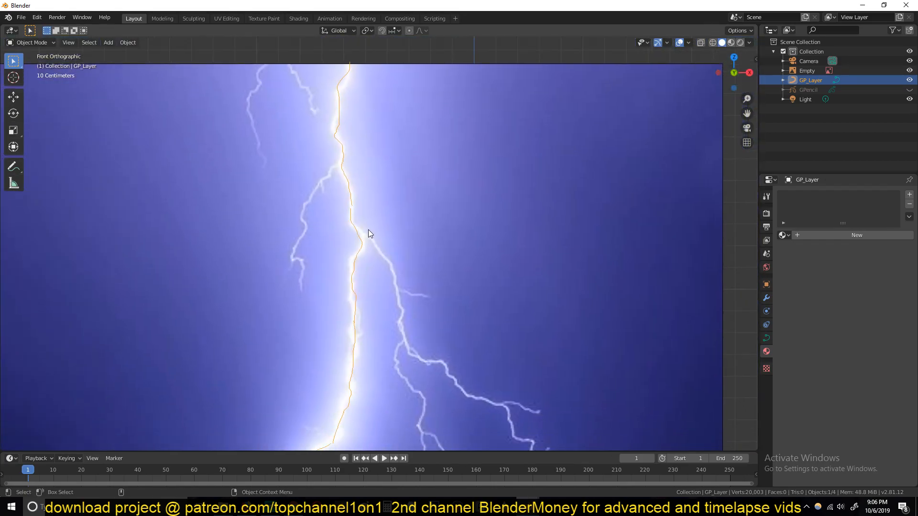
mouse_move(346, 87)
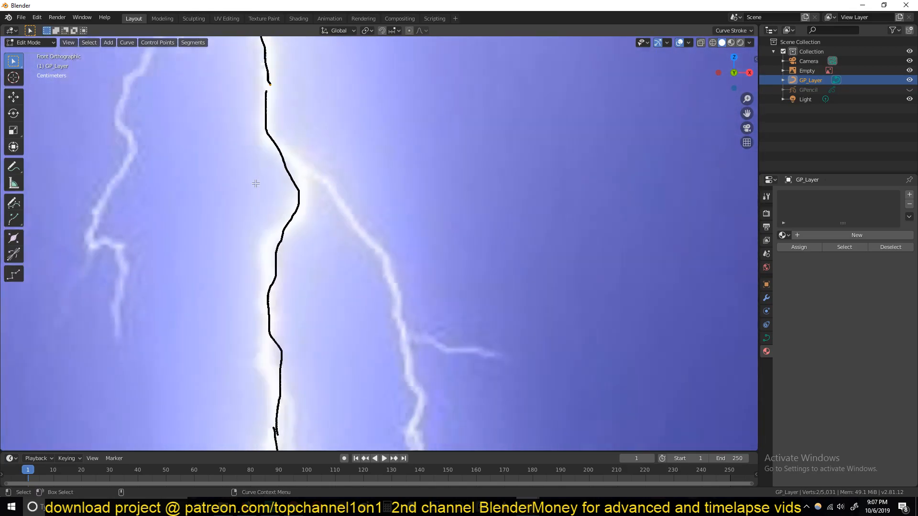
key("Tab")
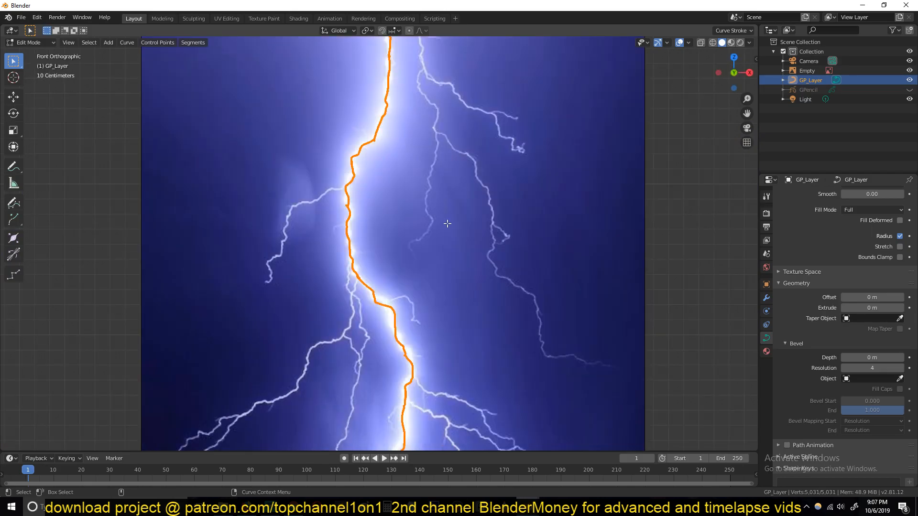
key("Tab")
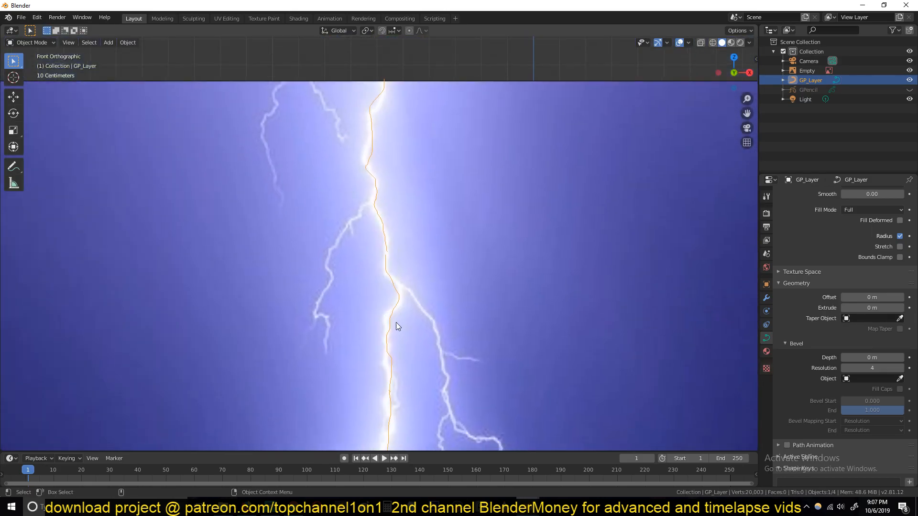
key("Tab")
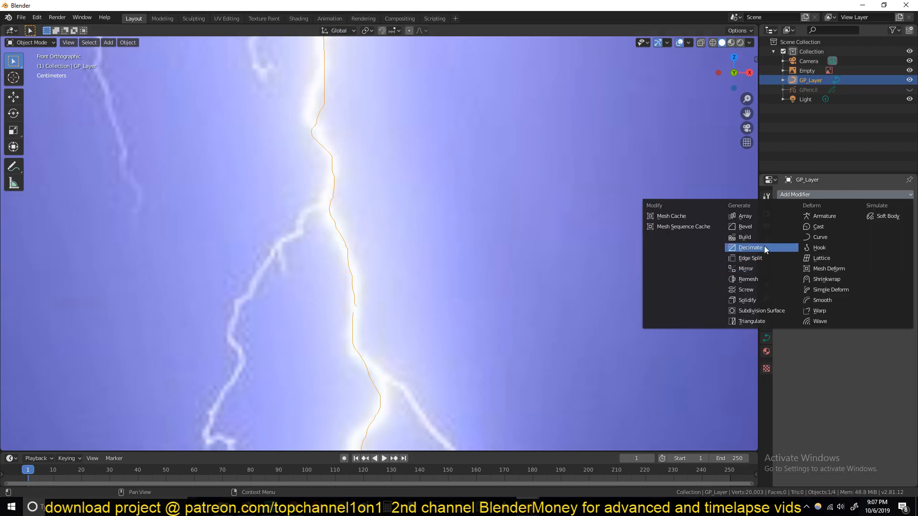
mouse_move(745, 288)
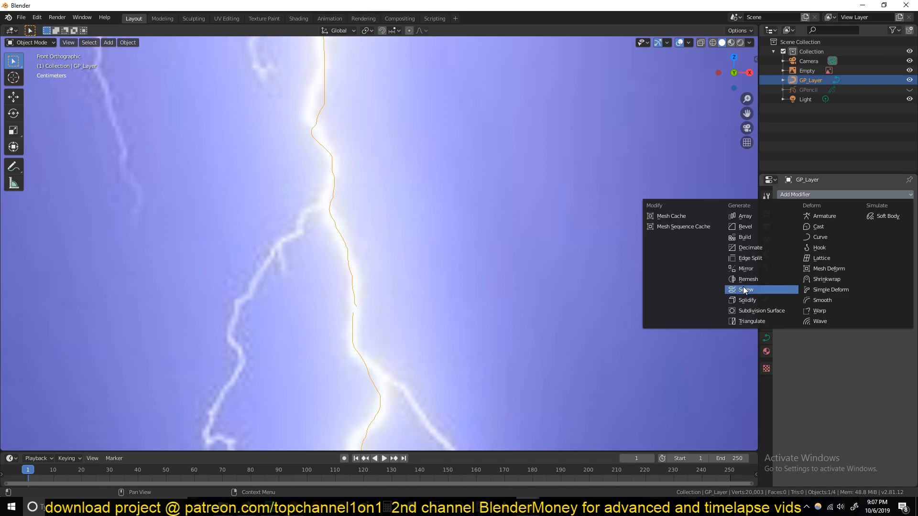
mouse_move(756, 248)
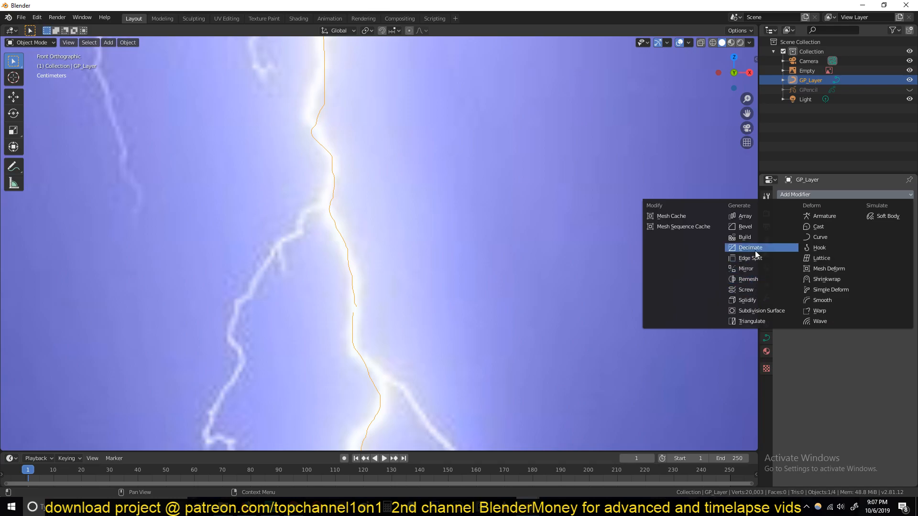
Step: Add a Decimate modifier to the curve and remove it again as unusable
left_click(749, 246)
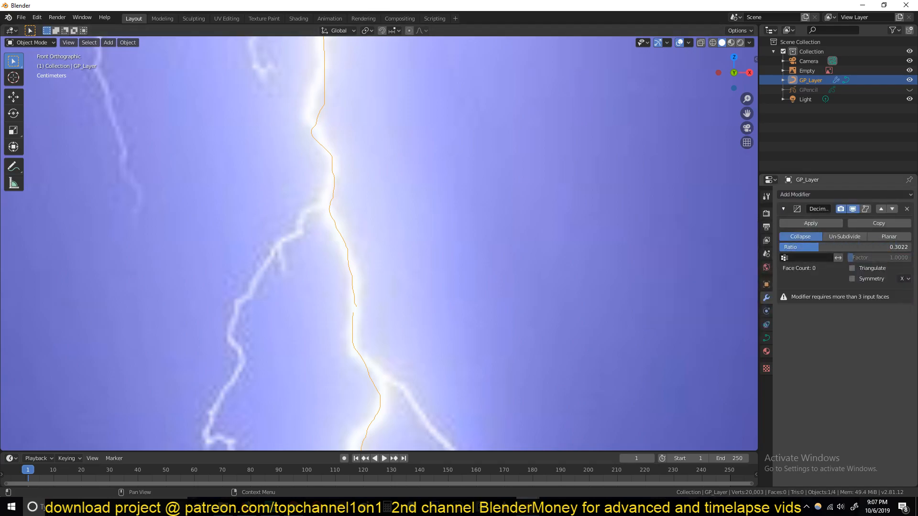
left_click_drag(819, 247, 877, 247)
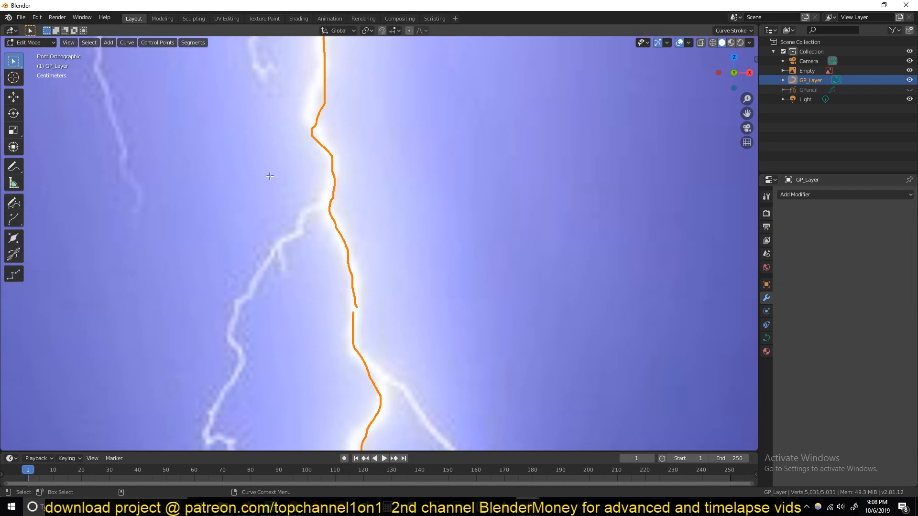
Step: Simplify the selected curve to roughly half its points via the curve context menu
right_click(270, 176)
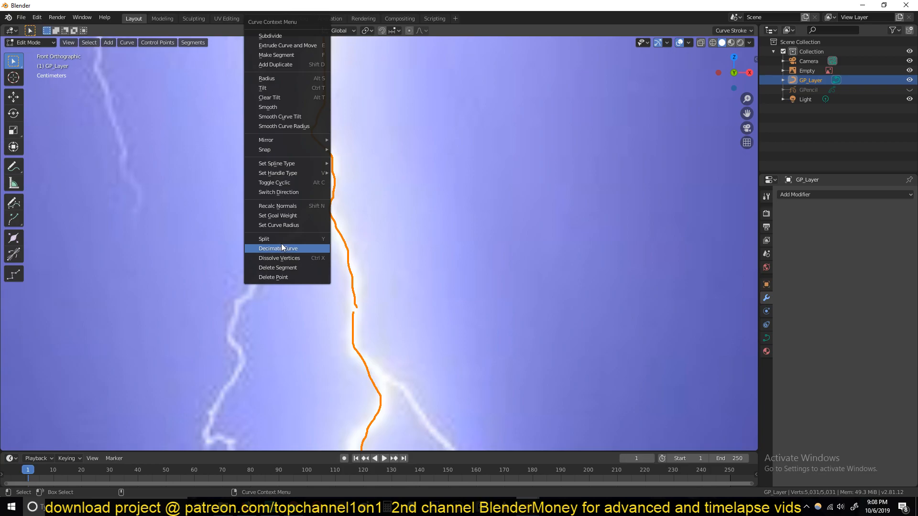
mouse_move(300, 253)
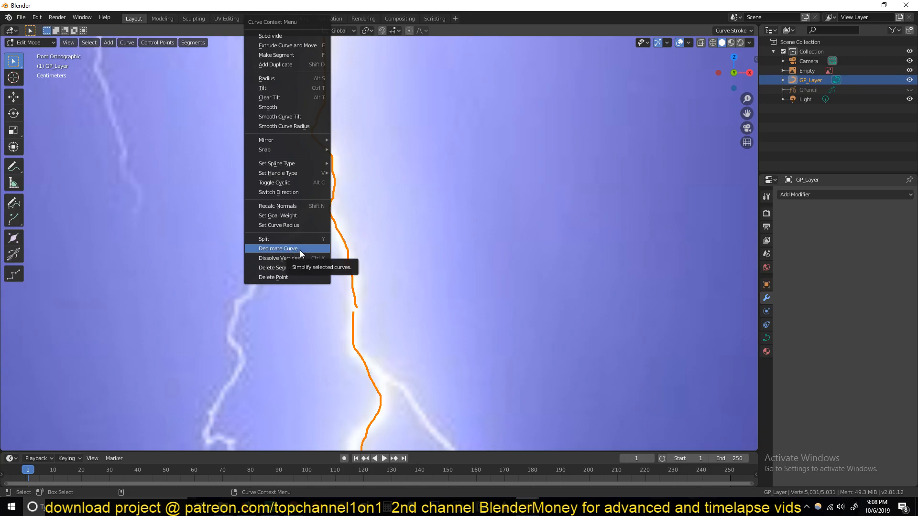
left_click(277, 248)
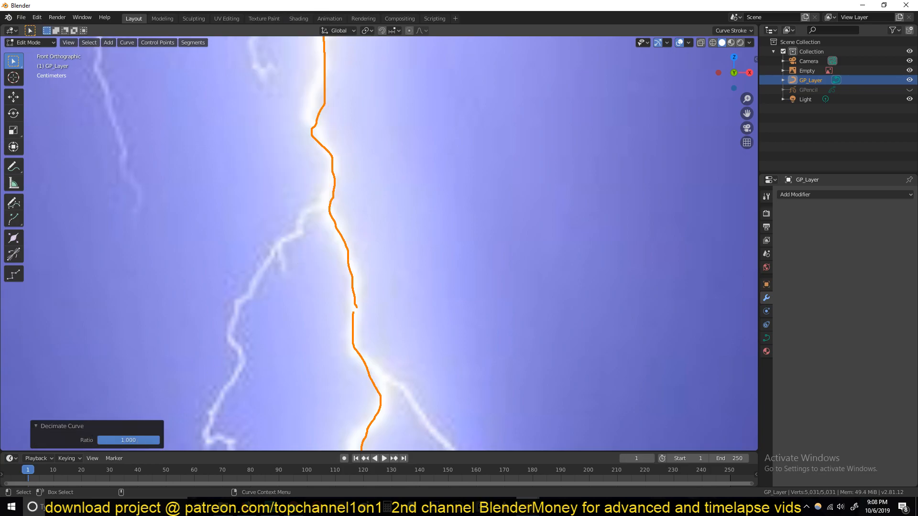
left_click_drag(151, 439, 123, 440)
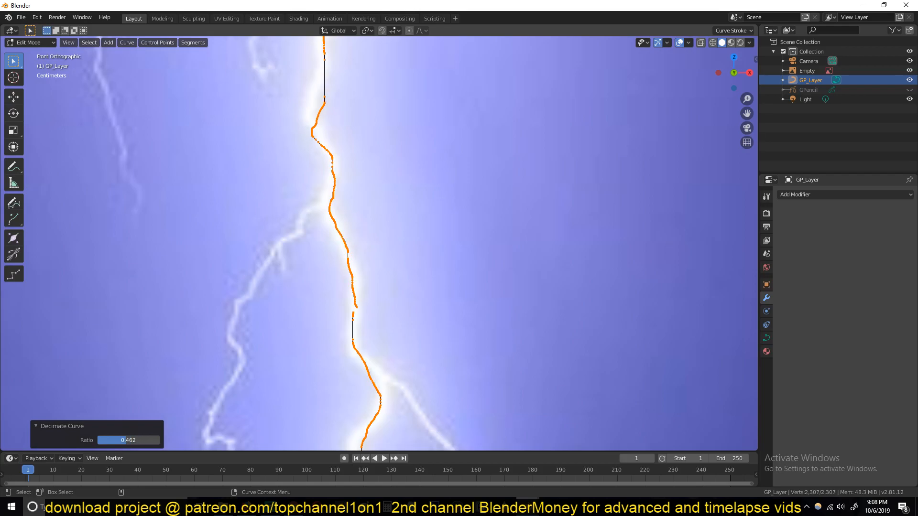
left_click_drag(152, 440, 100, 440)
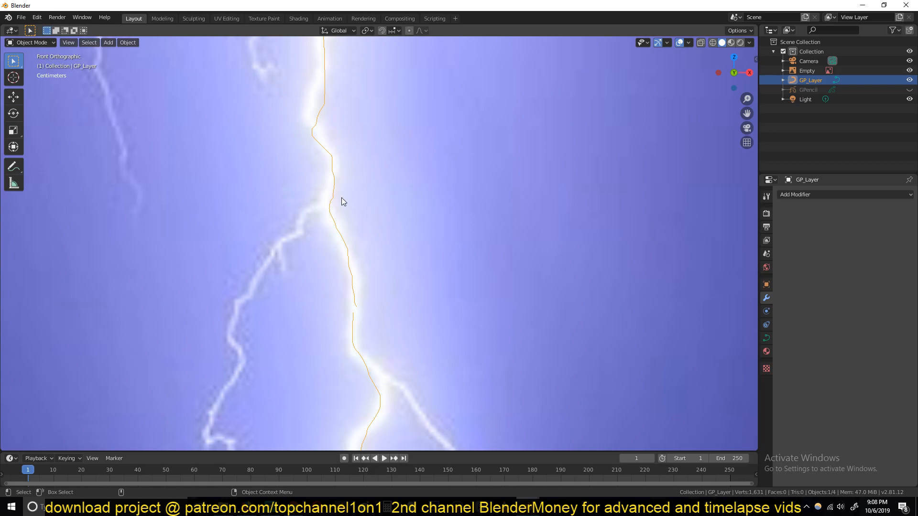
mouse_move(320, 296)
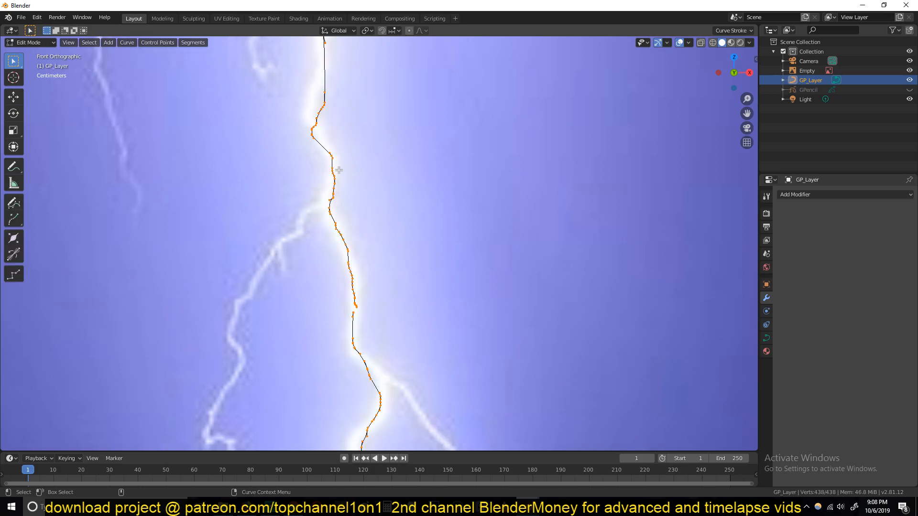
Step: Convert the segments to Bezier splines and simplify again so the curve still follows the bolt
right_click(339, 170)
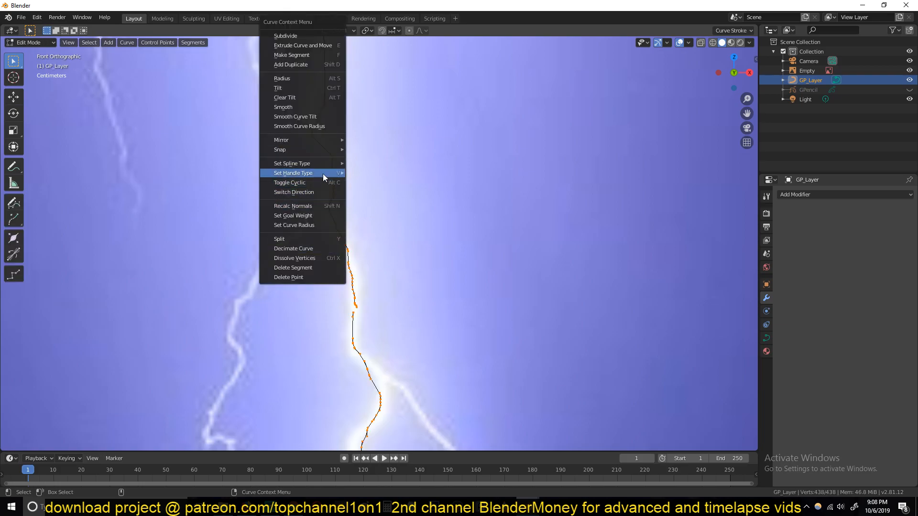
mouse_move(292, 163)
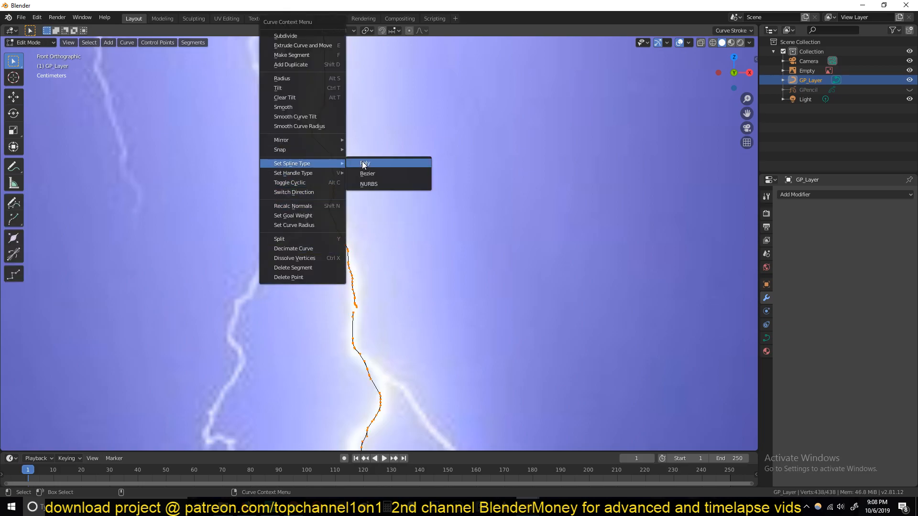
left_click(368, 173)
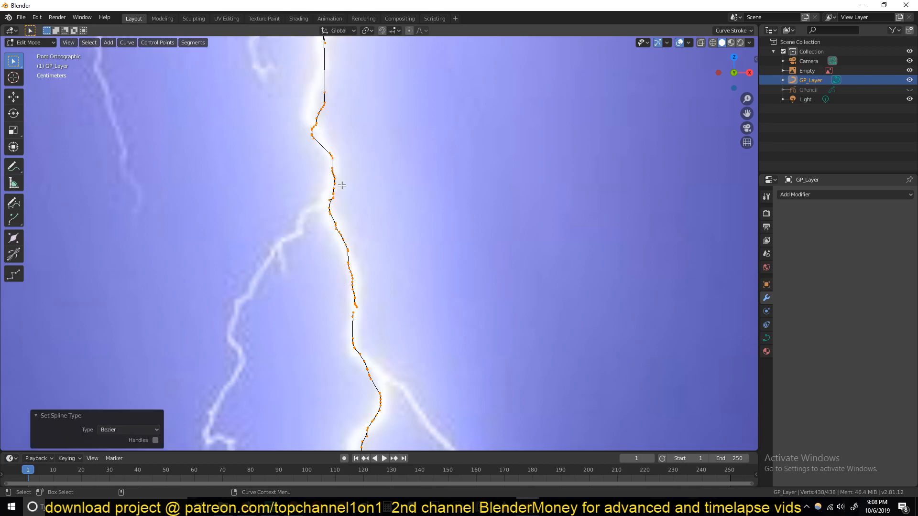
right_click(341, 186)
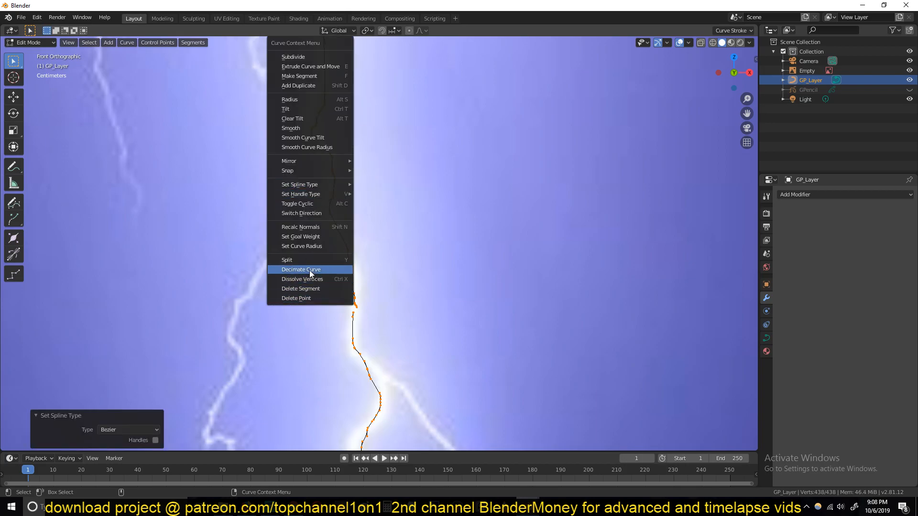
left_click(300, 269)
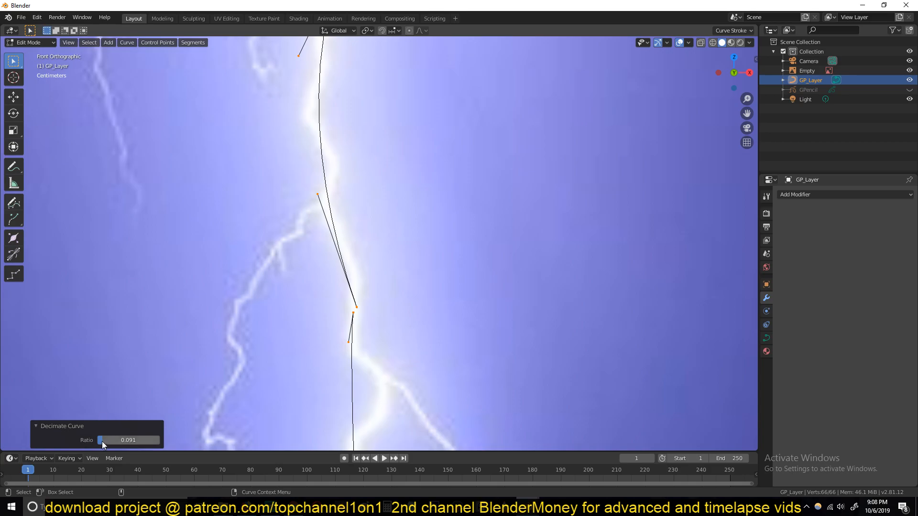
left_click_drag(103, 440, 149, 439)
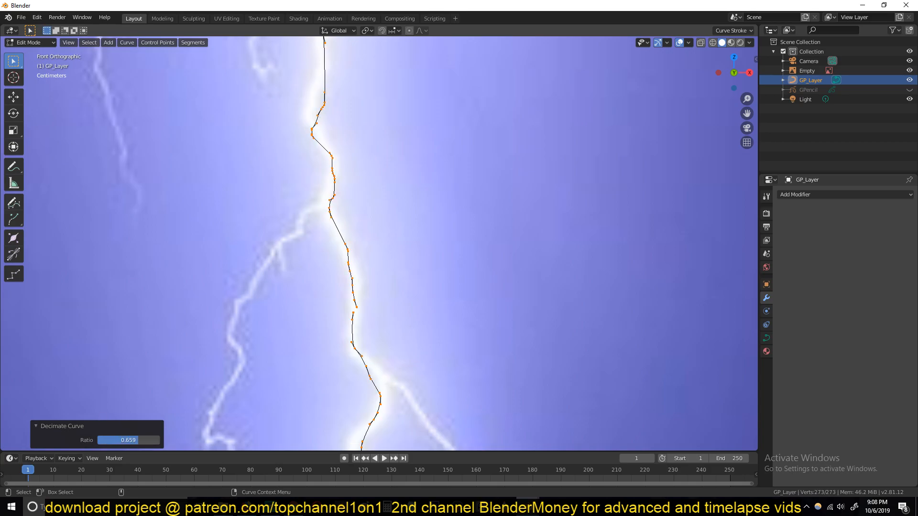
scroll("down", 3)
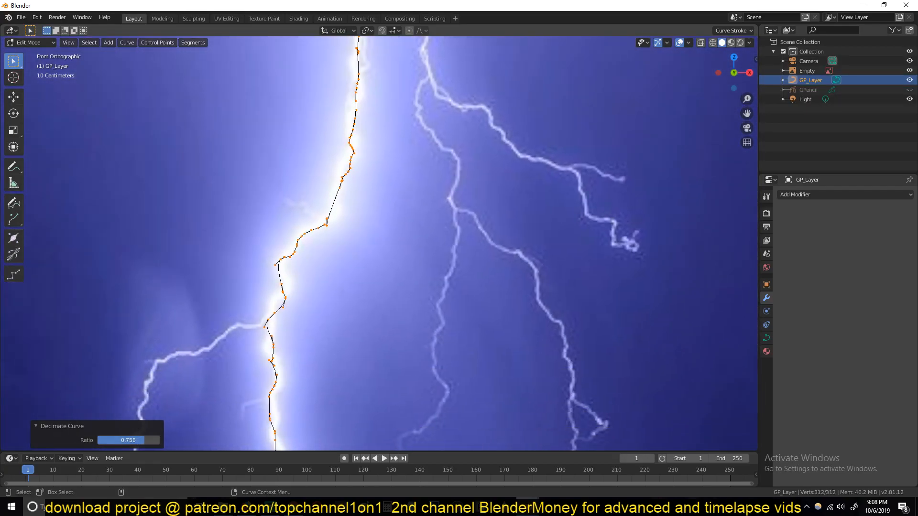
left_click_drag(94, 440, 129, 440)
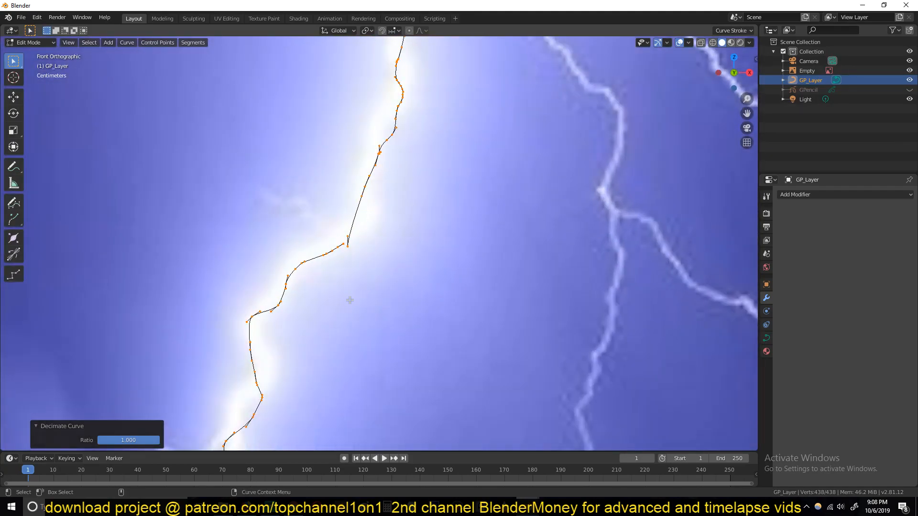
Step: Set the curve points' handle type to Free
right_click(348, 300)
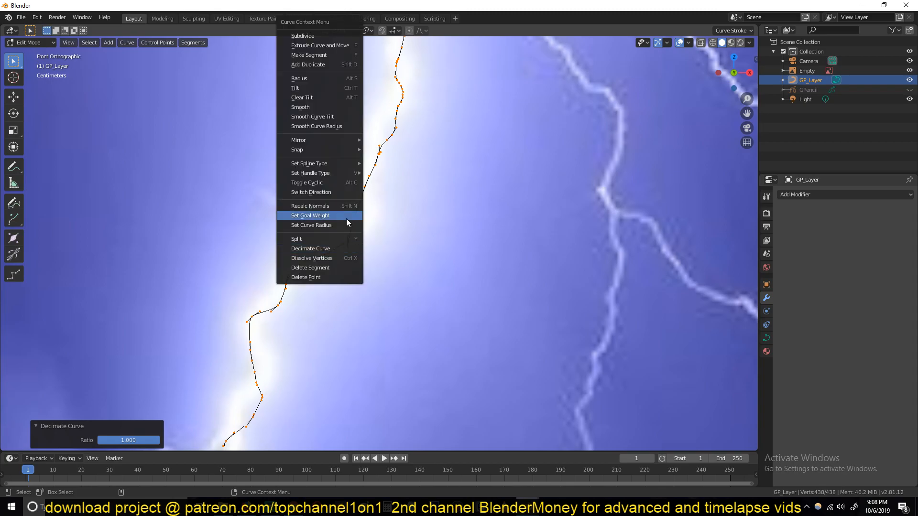
mouse_move(319, 173)
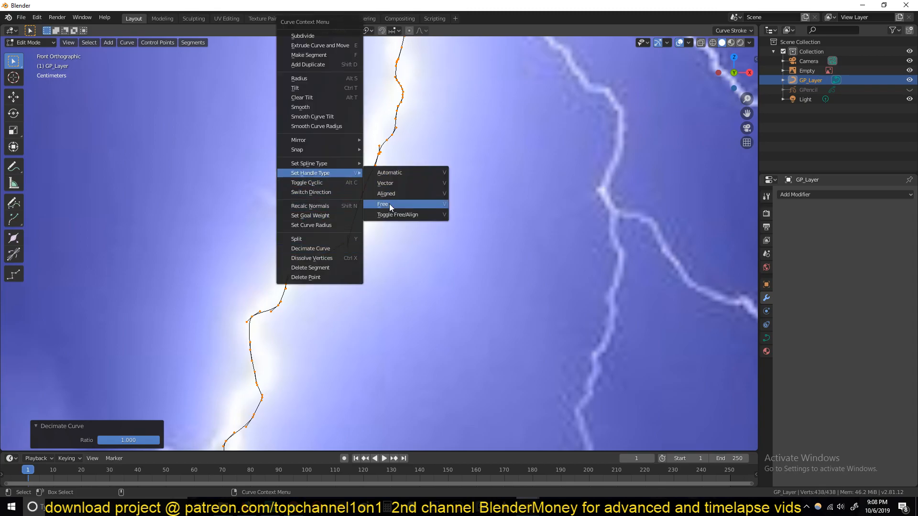
left_click(386, 183)
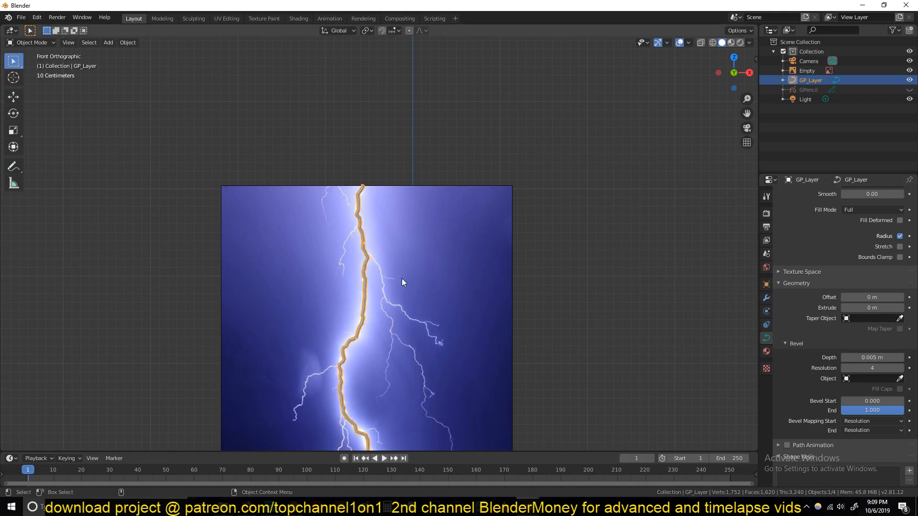
Step: Set the curve bevel Depth to 0.004 m and try Bevel Start, resetting it to 0
right_click(402, 282)
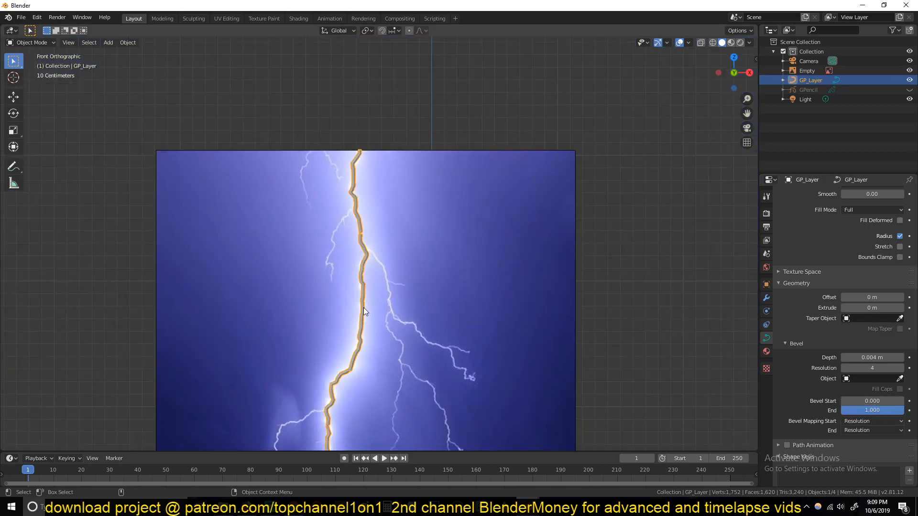
left_click_drag(871, 401, 872, 401)
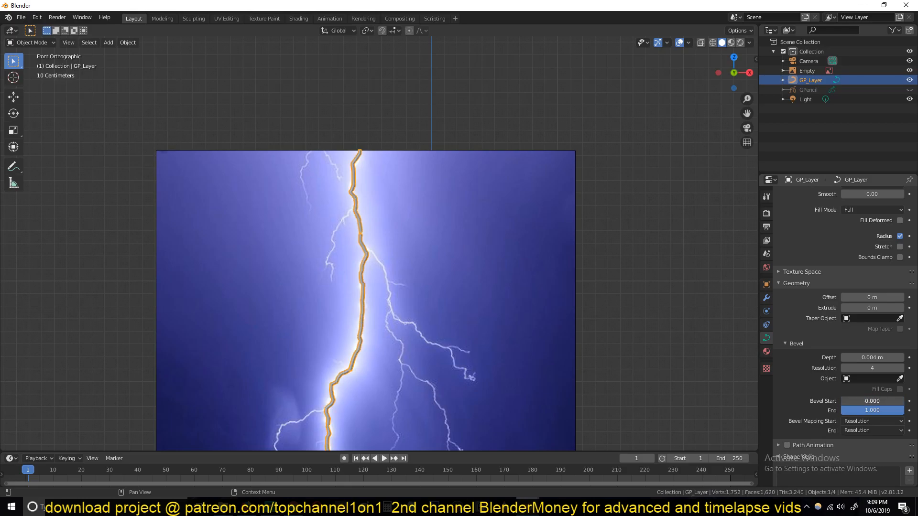
left_click_drag(871, 401, 849, 400)
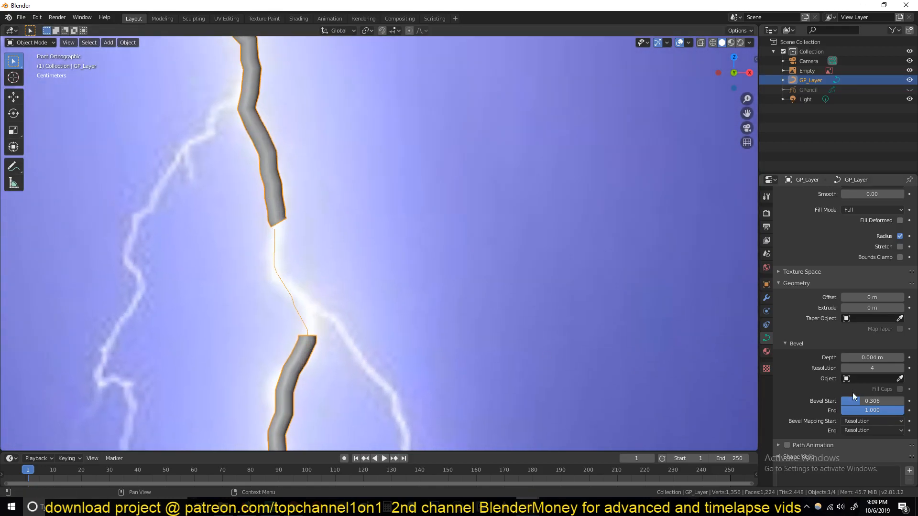
left_click_drag(855, 401, 871, 401)
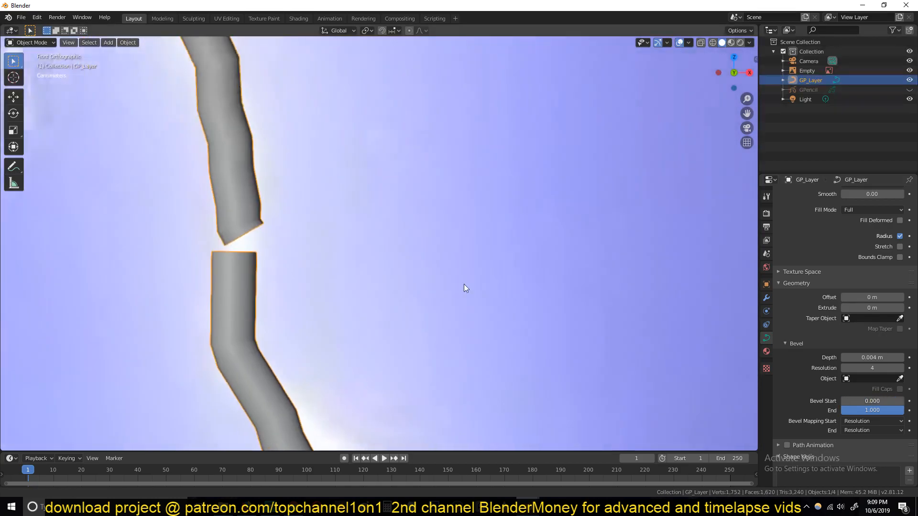
Step: Extrude a point to join the separated curve segments and preview the bevel along the joined bolt
key("Tab")
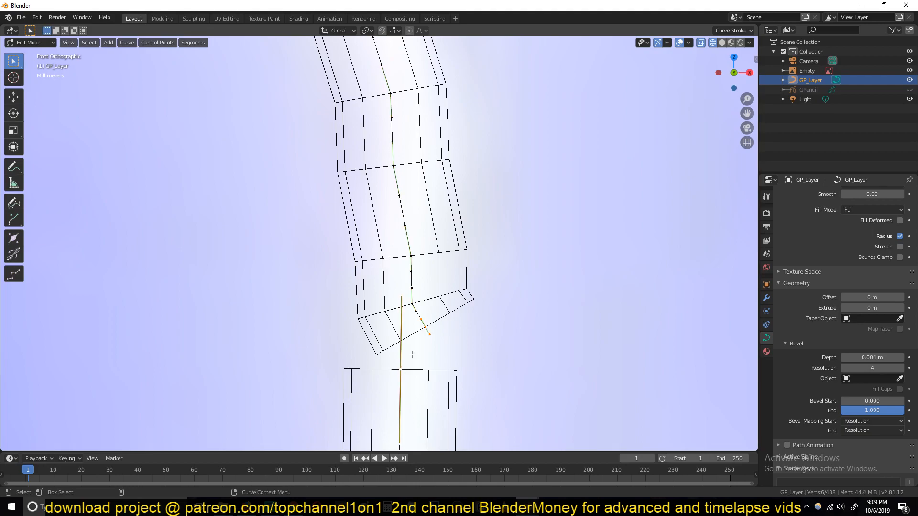
key("Tab")
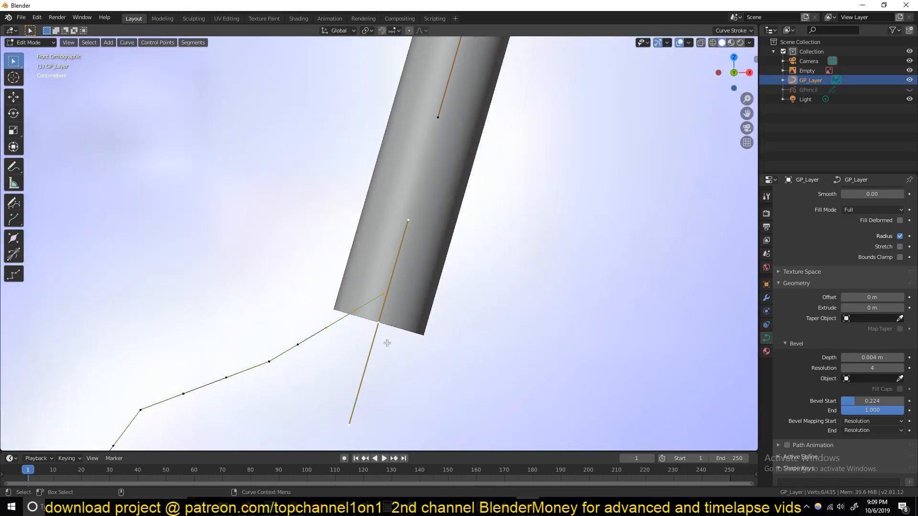
key("Tab")
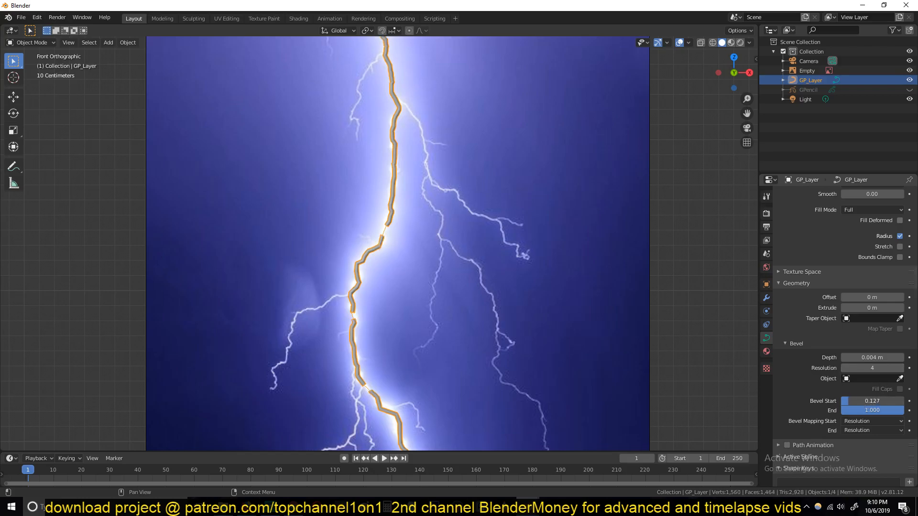
left_click_drag(854, 400, 878, 401)
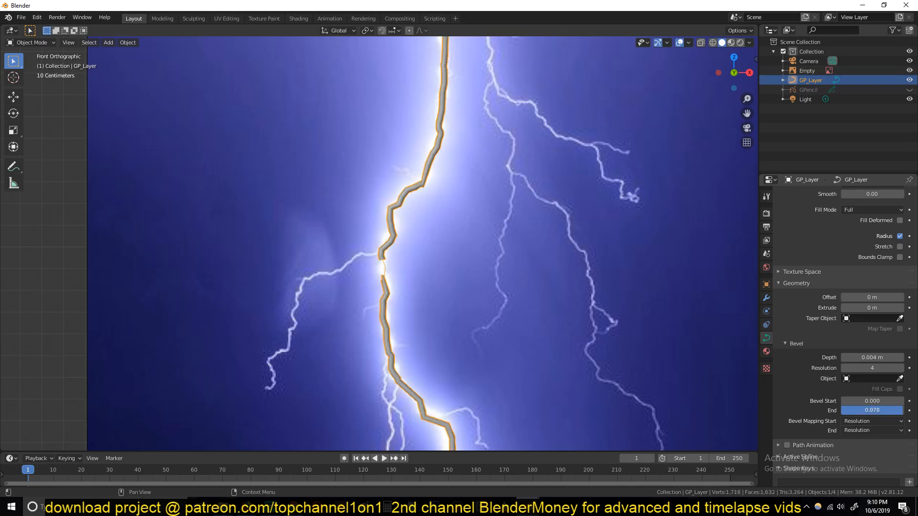
Step: Give the curve's bend points sharp Vector handles (V > Vector)
left_click(872, 410)
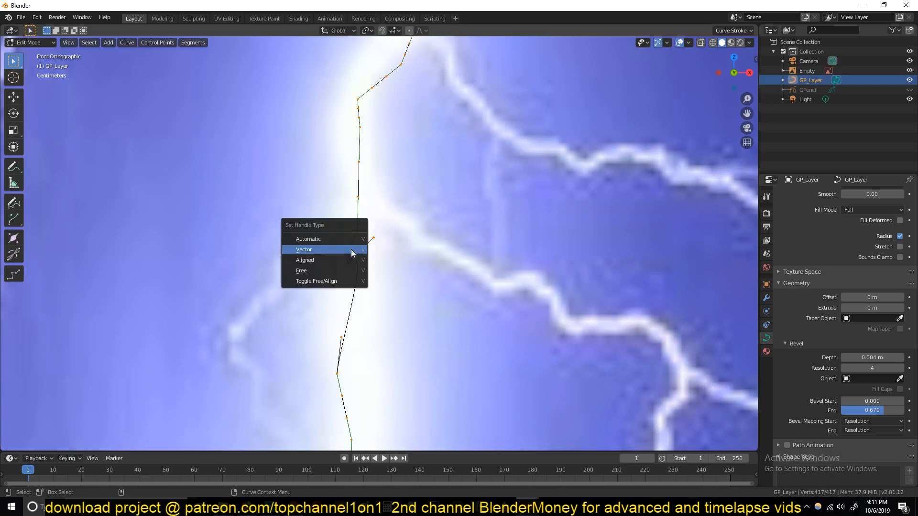
left_click(304, 248)
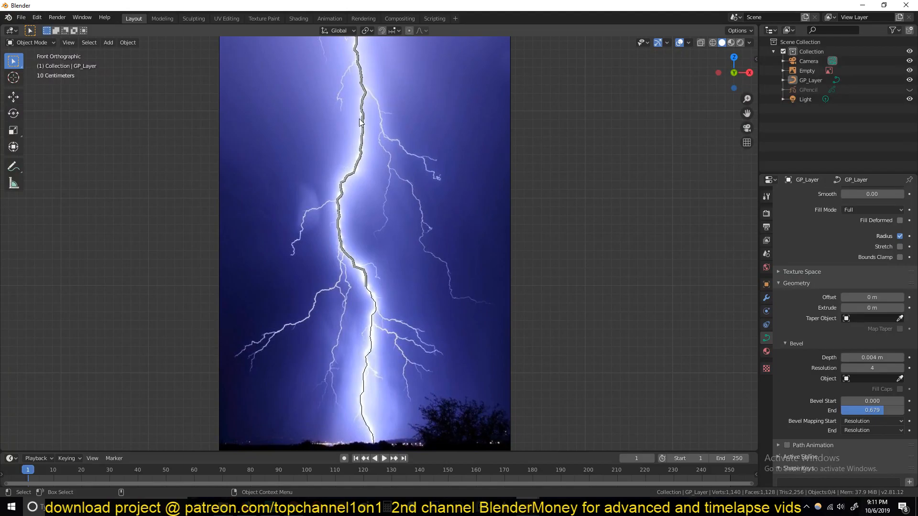
Step: Drag the Bevel Start and End sliders to preview the bolt growing, ending with Bevel End at 0
left_click(810, 81)
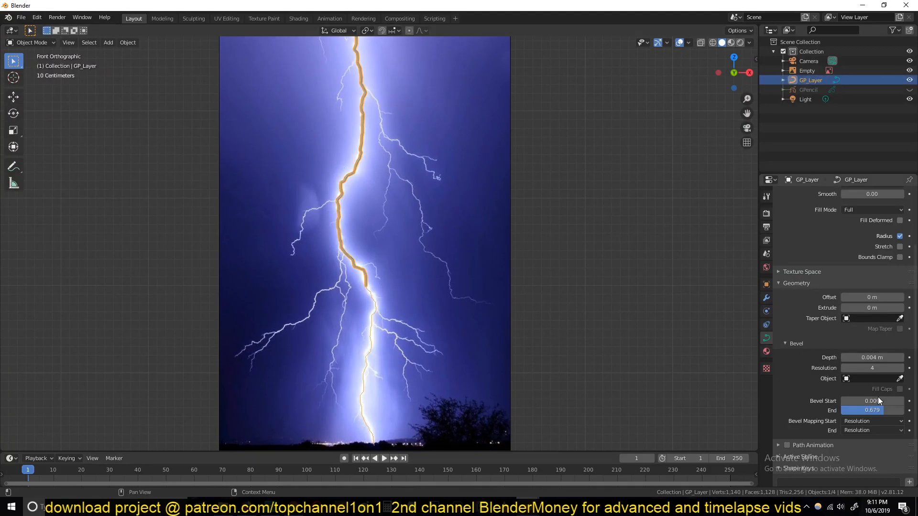
left_click_drag(871, 401, 883, 400)
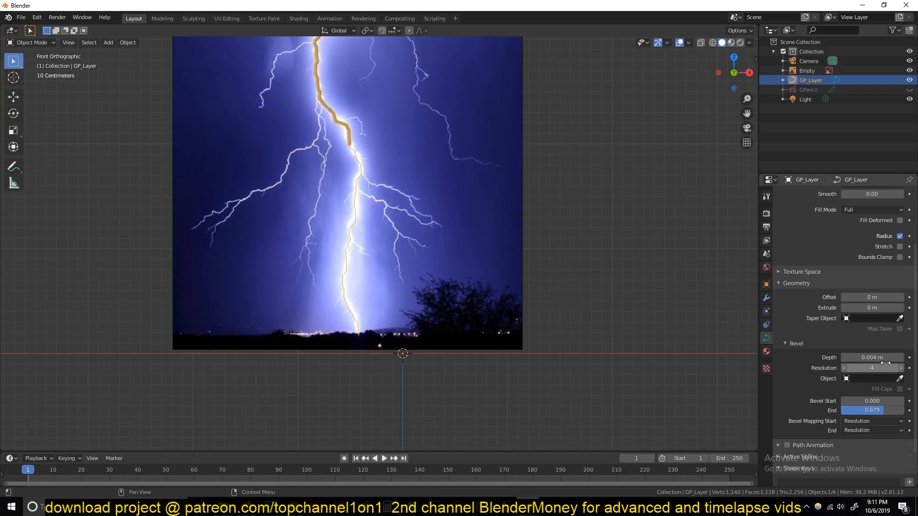
left_click_drag(849, 410, 901, 410)
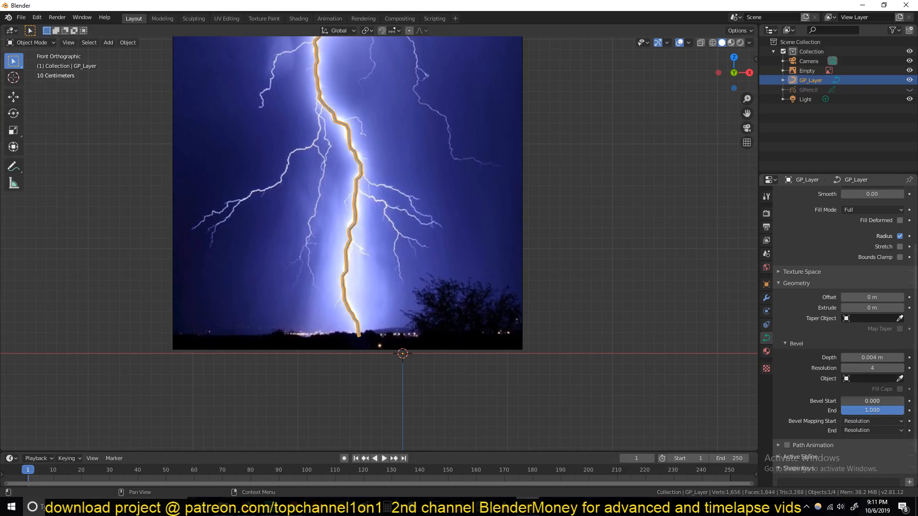
left_click_drag(871, 400, 872, 401)
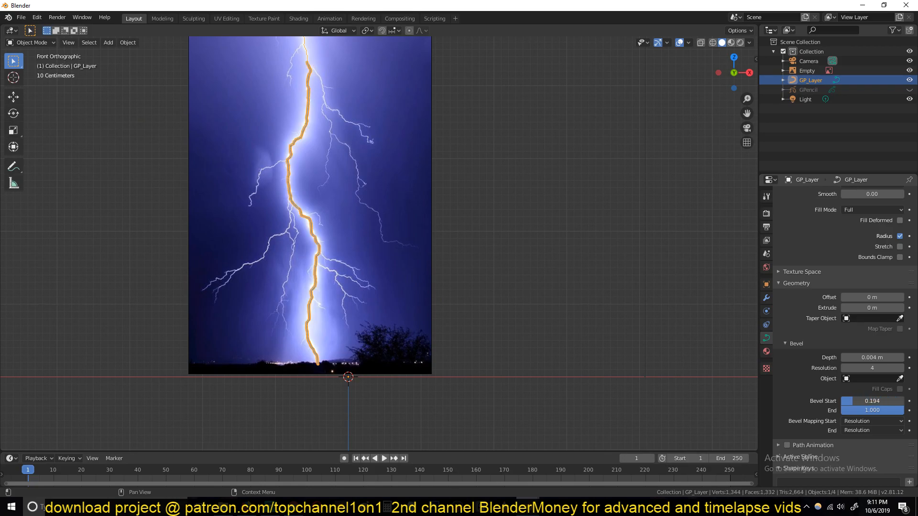
left_click_drag(872, 401, 877, 400)
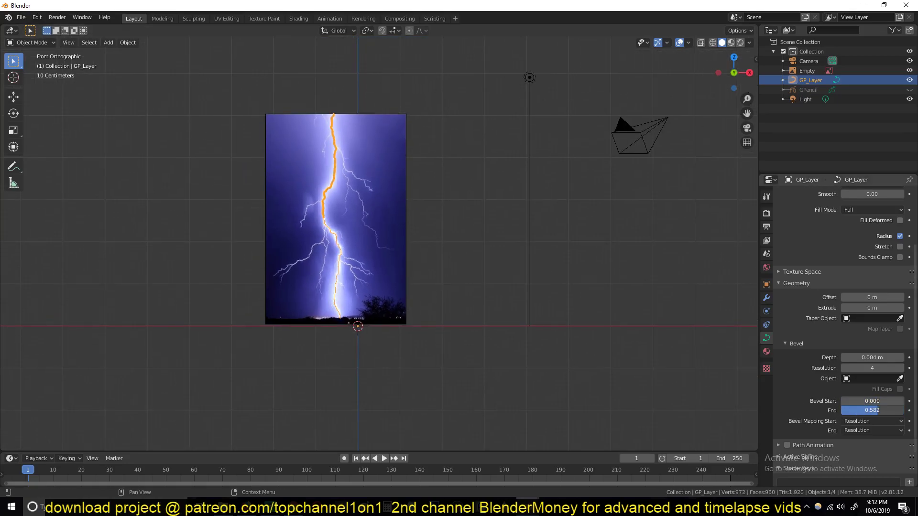
left_click_drag(872, 410, 854, 410)
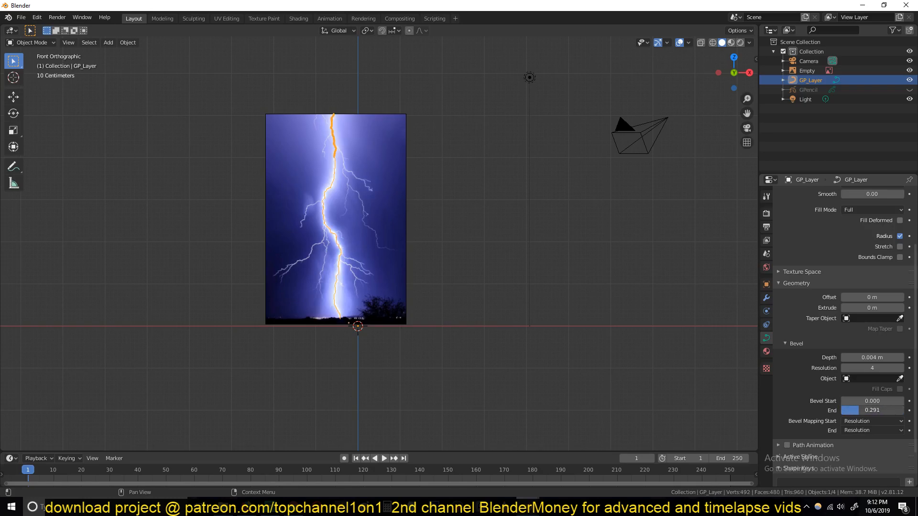
left_click_drag(872, 410, 890, 410)
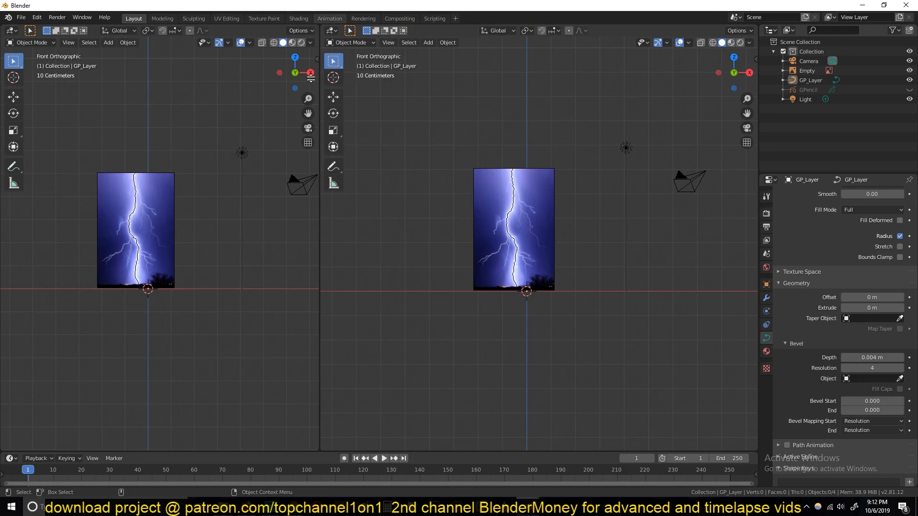
Step: Split the viewport for a camera view and keyframe the bolt curve's Bevel End
left_click(8, 313)
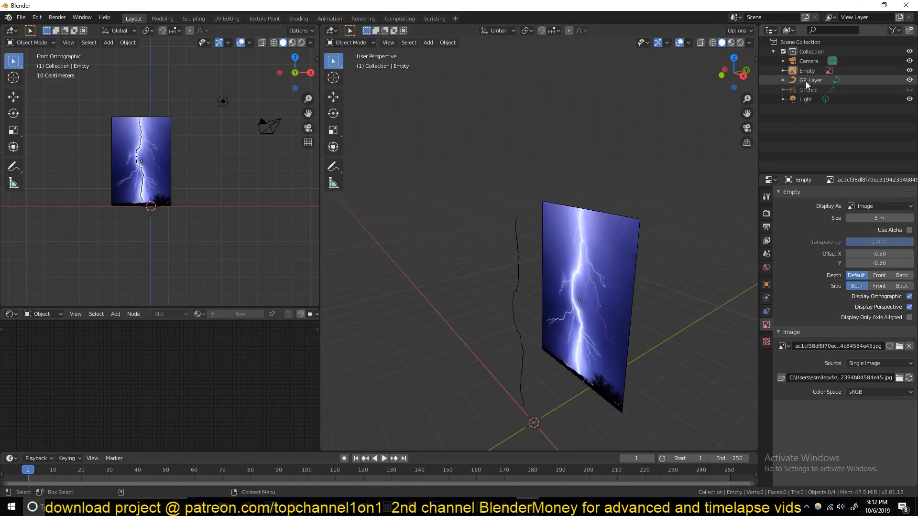
left_click(811, 81)
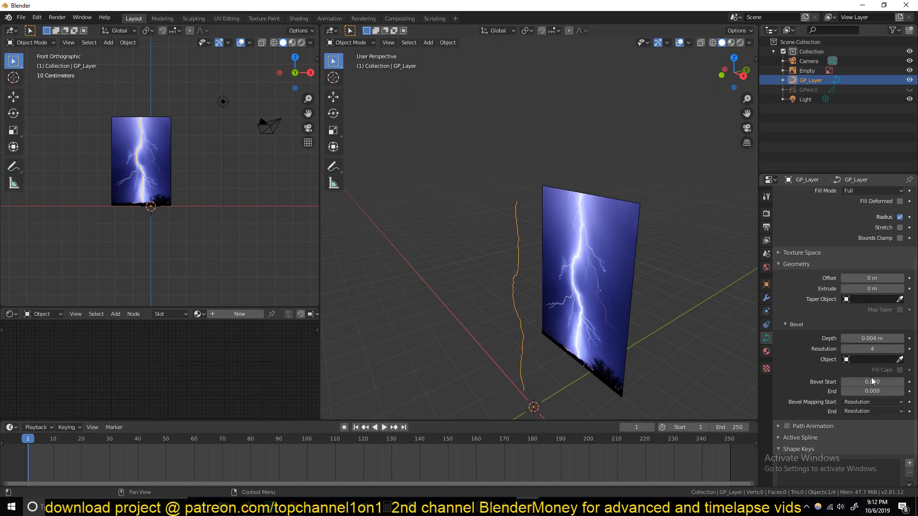
left_click_drag(872, 391, 872, 391)
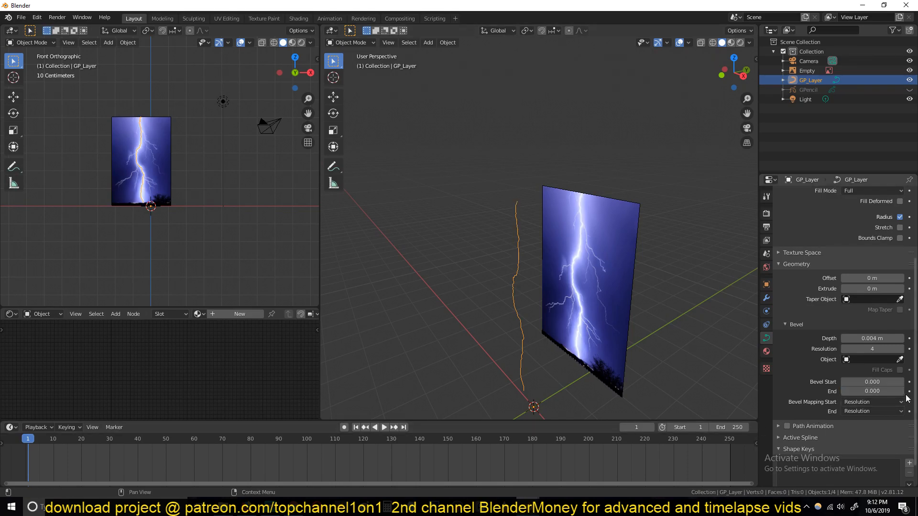
left_click(384, 427)
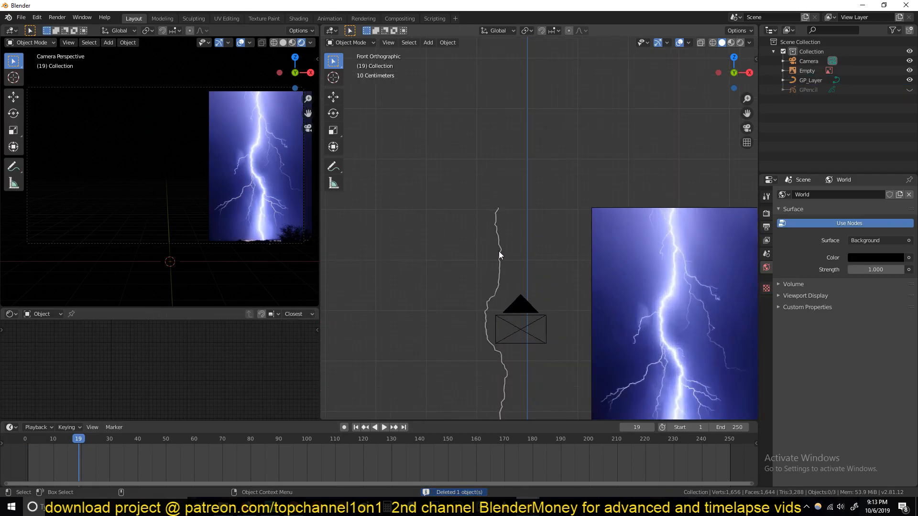
Step: Enable Bloom and give the bolt a cyan Emission material with Value raised to 4
left_click(810, 80)
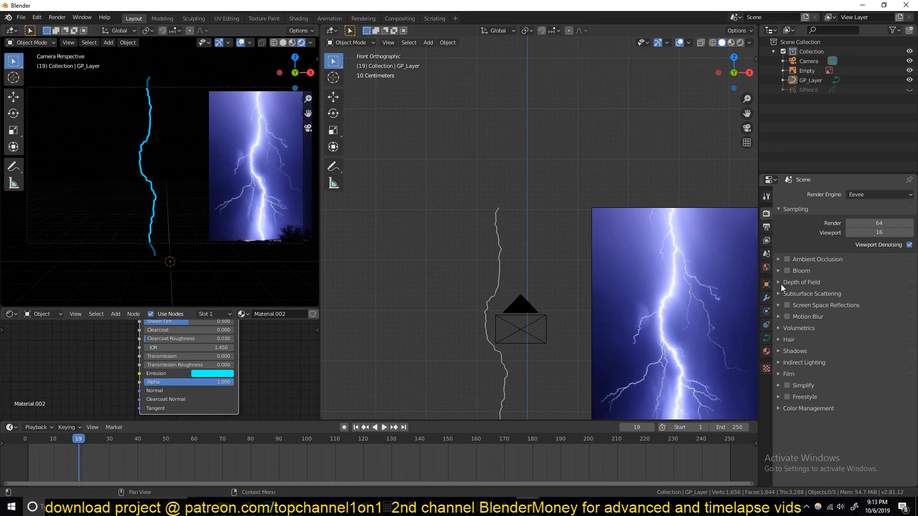
left_click(787, 271)
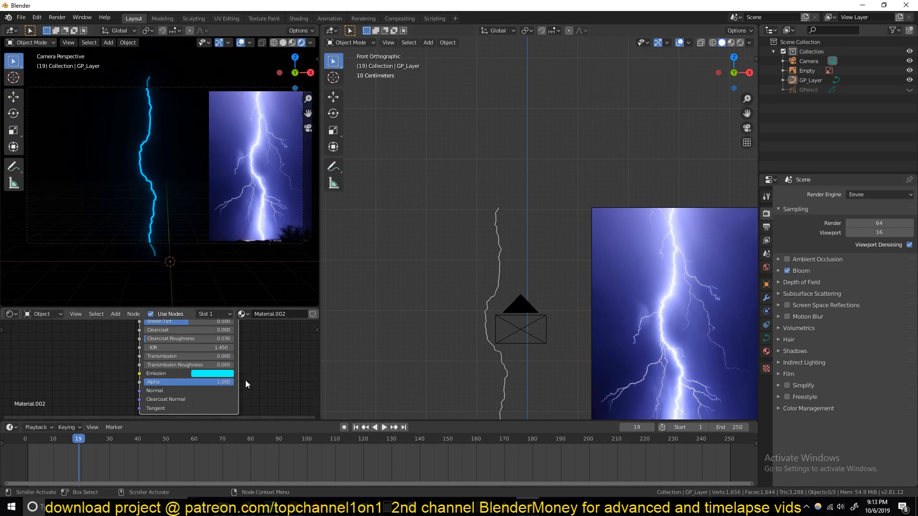
left_click(211, 373)
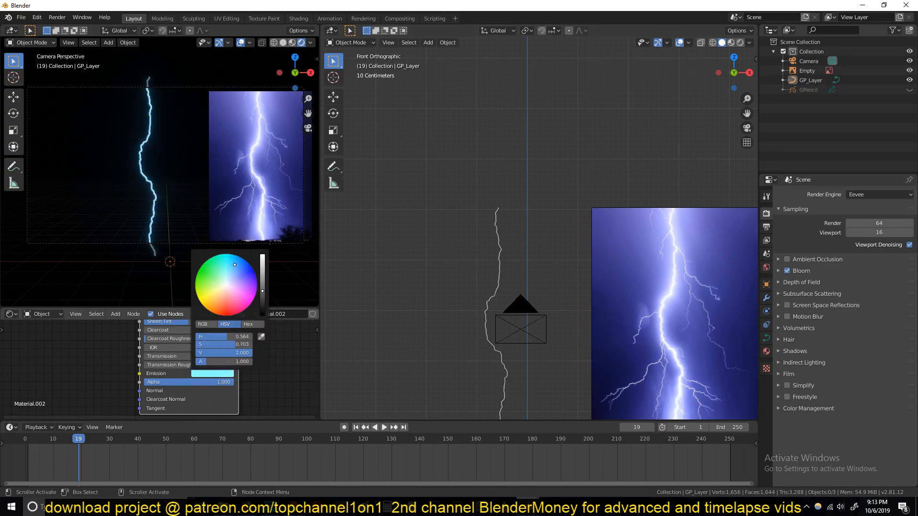
left_click(224, 353)
type("4.000")
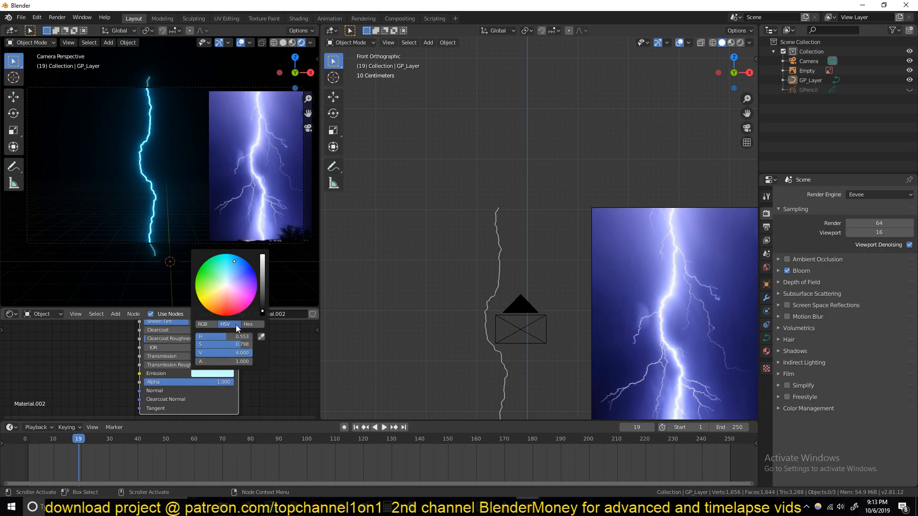
left_click_drag(233, 260, 231, 265)
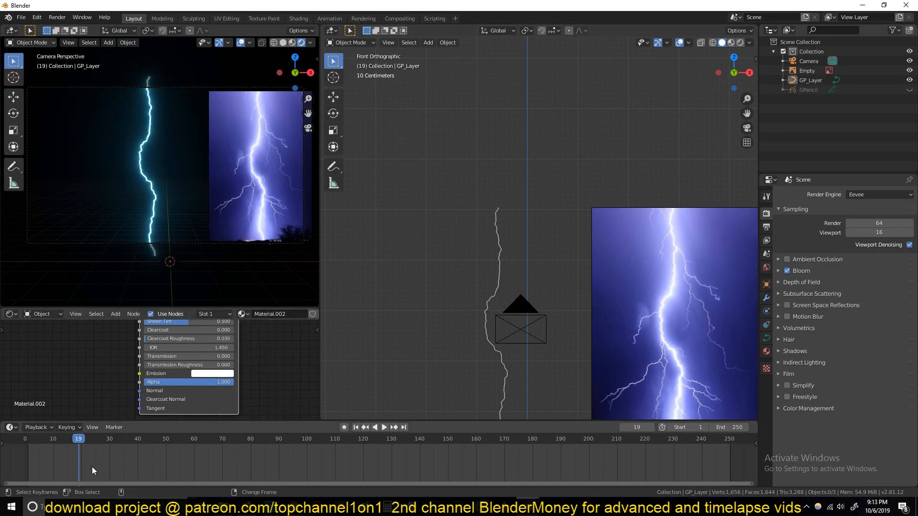
Step: Keyframe GP_Layer.001's Bevel End from 0 to 1 so the branch grows in by frame 15
left_click(384, 426)
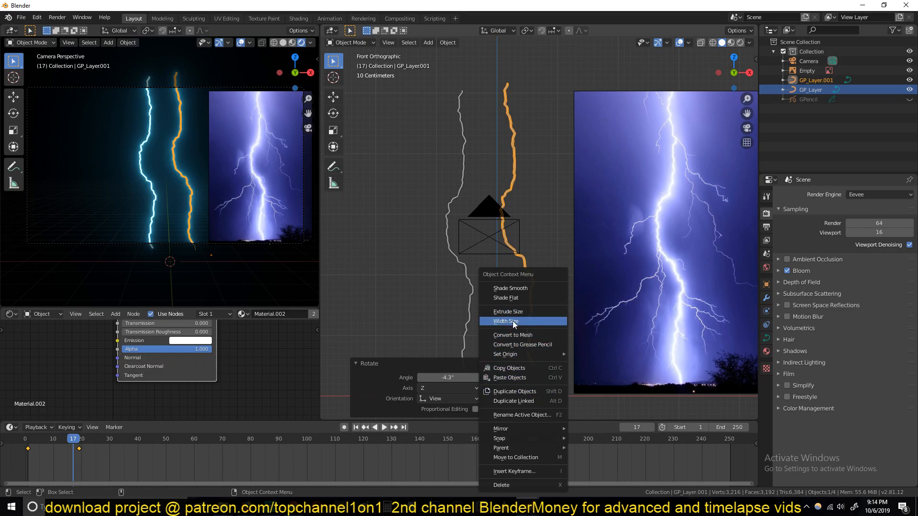
left_click(505, 354)
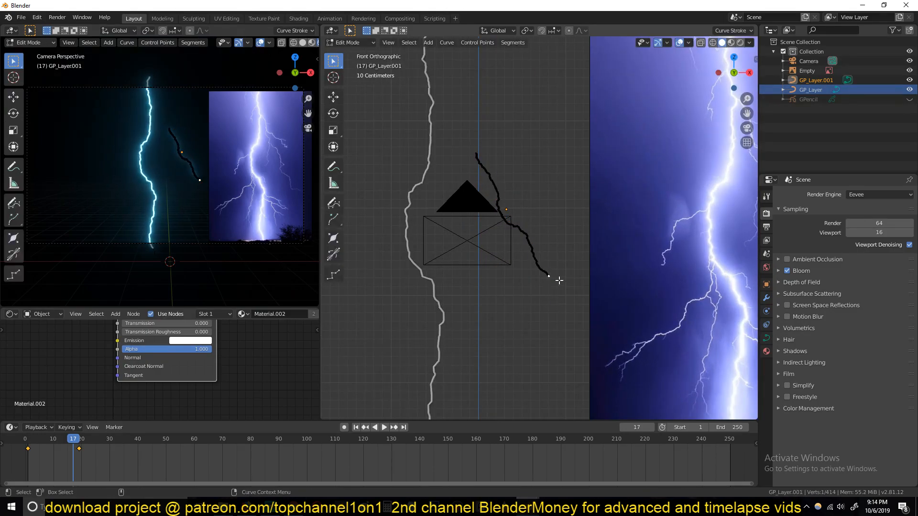
left_click(501, 234)
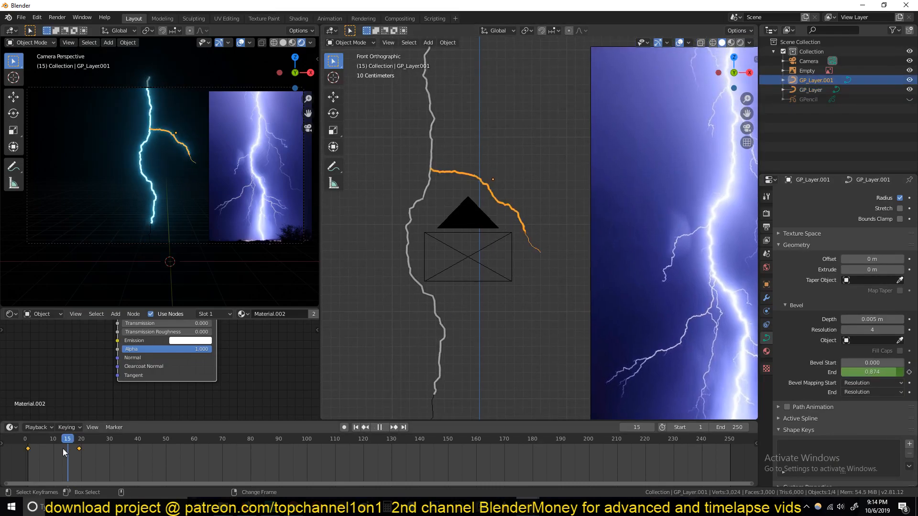
left_click(44, 451)
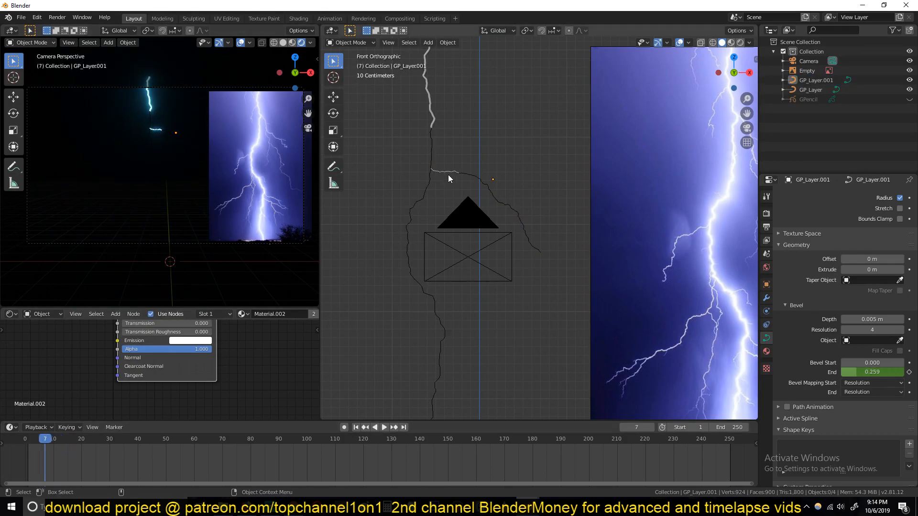
left_click(383, 427)
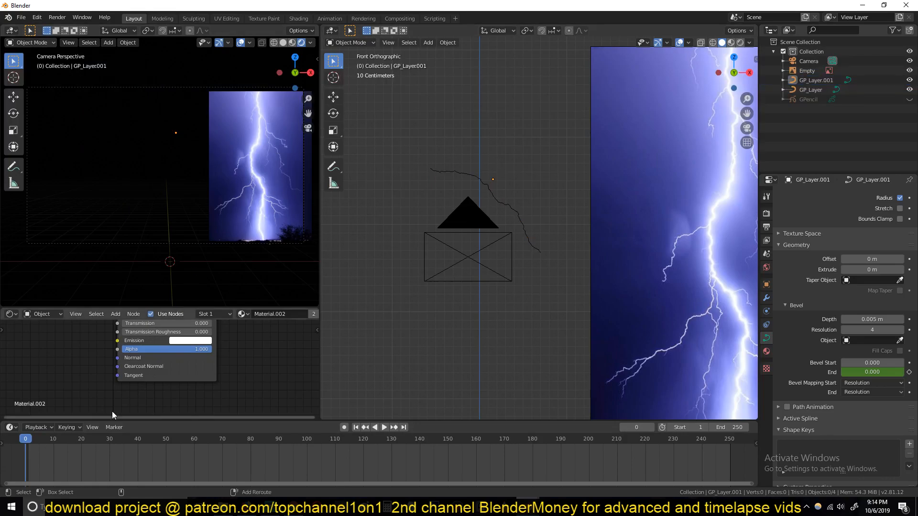
left_click(384, 428)
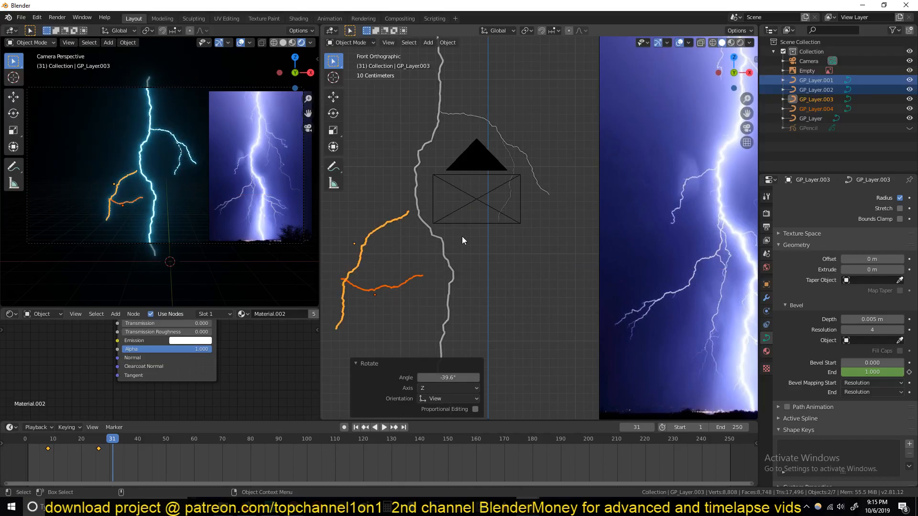
Step: Place the copied branch along the main bolt and duplicate it again with Shift+D
left_click_drag(380, 251, 398, 264)
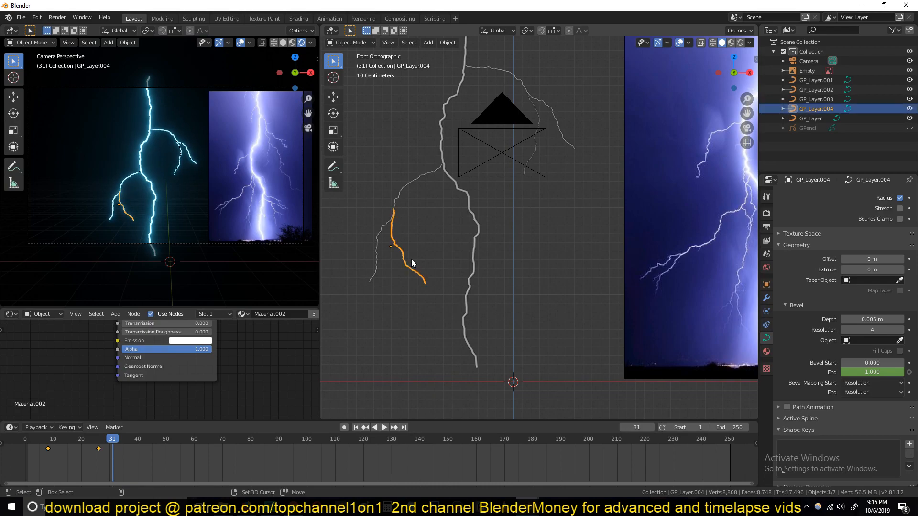
key("shift+d")
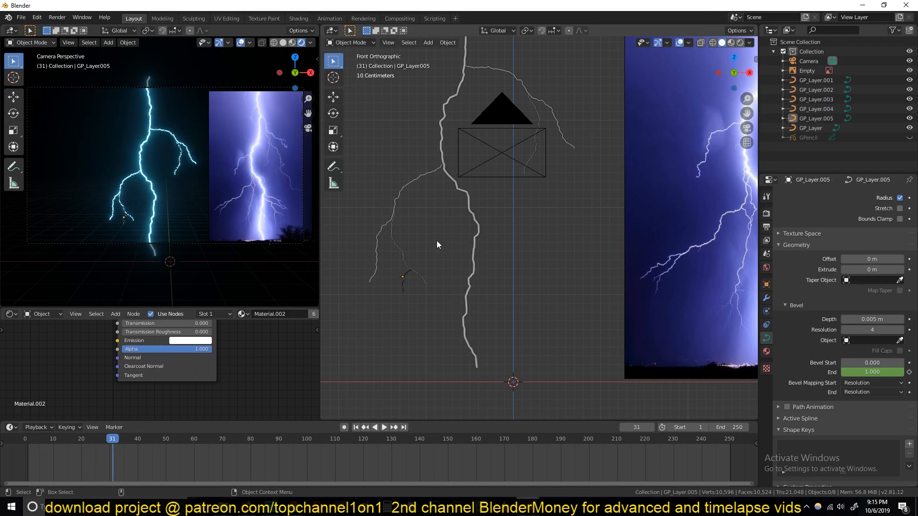
mouse_move(270, 91)
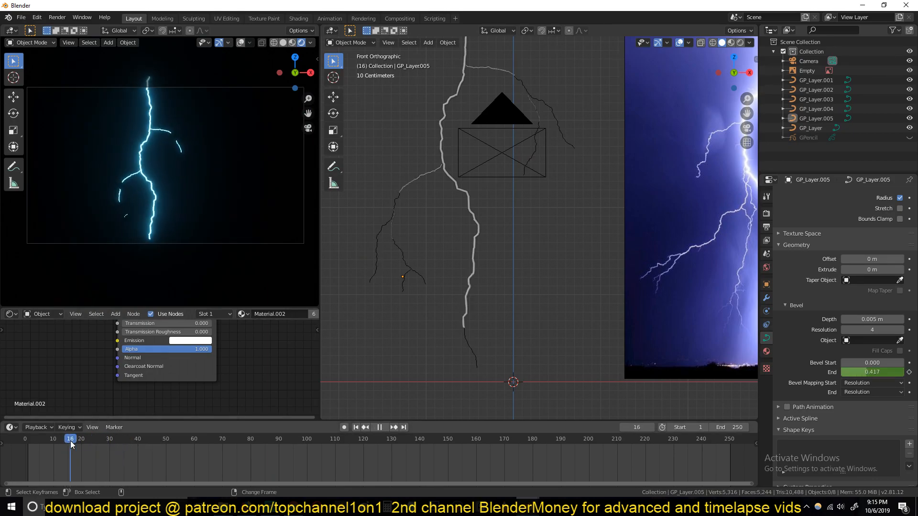
Step: Shift the lower-left and twig branches' Bevel End keyframes later so they grow in sequence
left_click(59, 451)
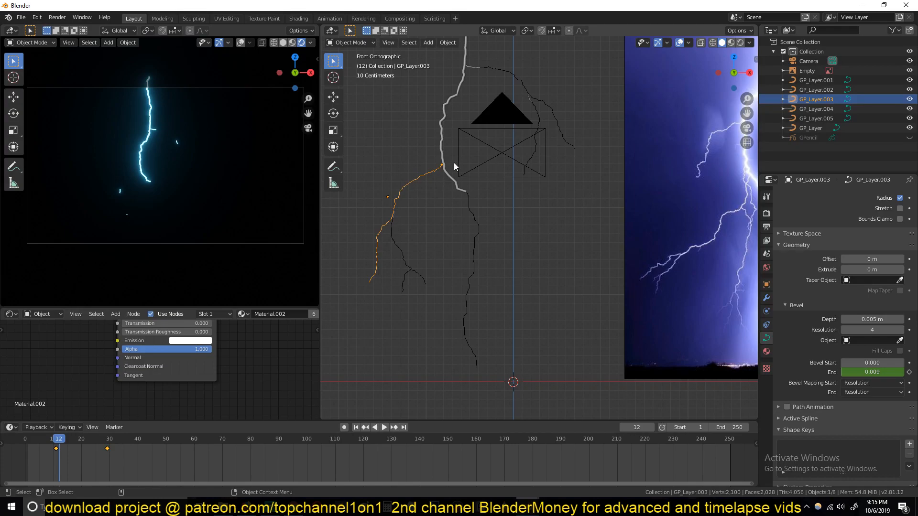
mouse_move(346, 338)
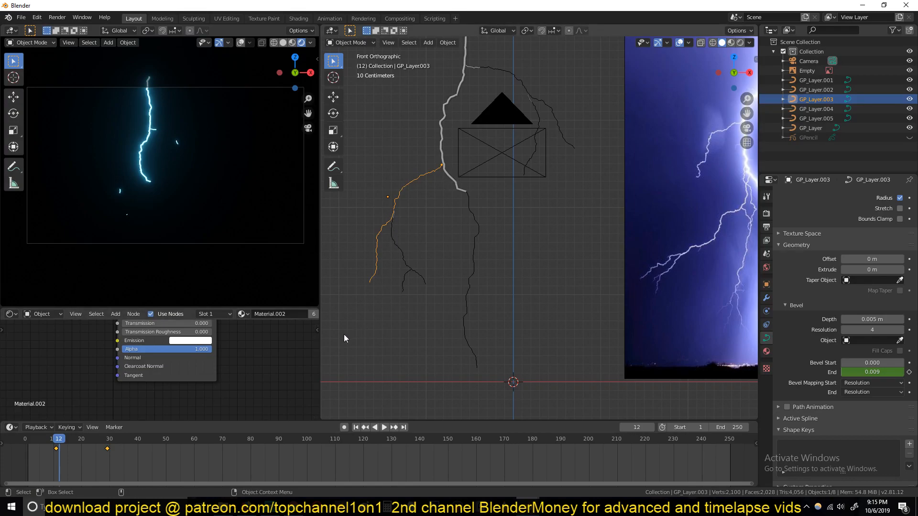
left_click(817, 108)
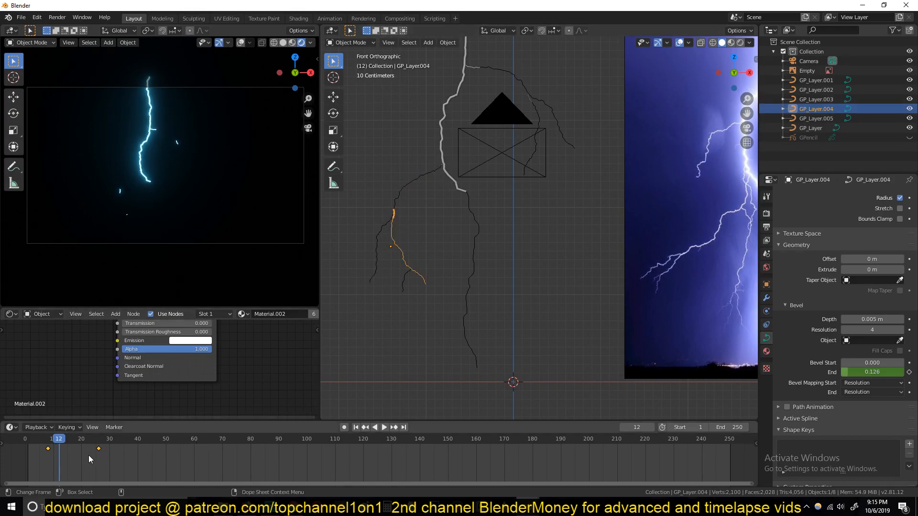
left_click(385, 426)
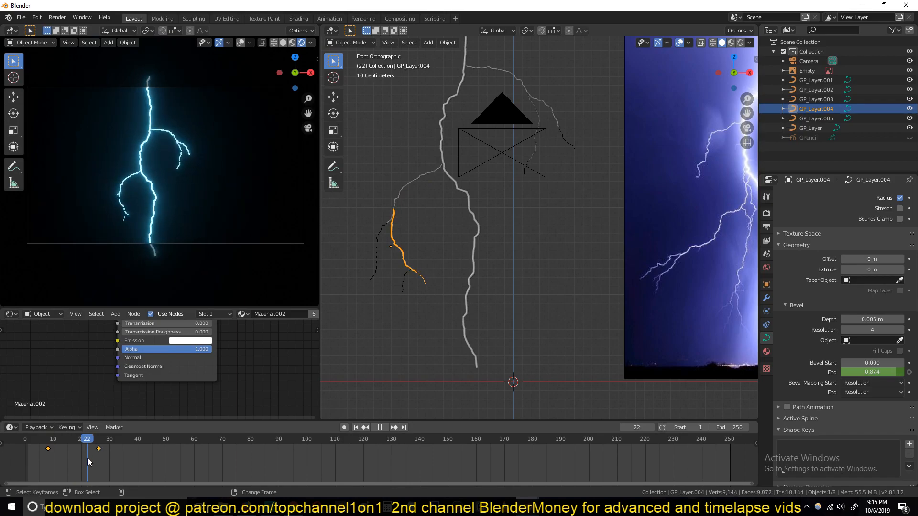
left_click_drag(87, 448, 140, 452)
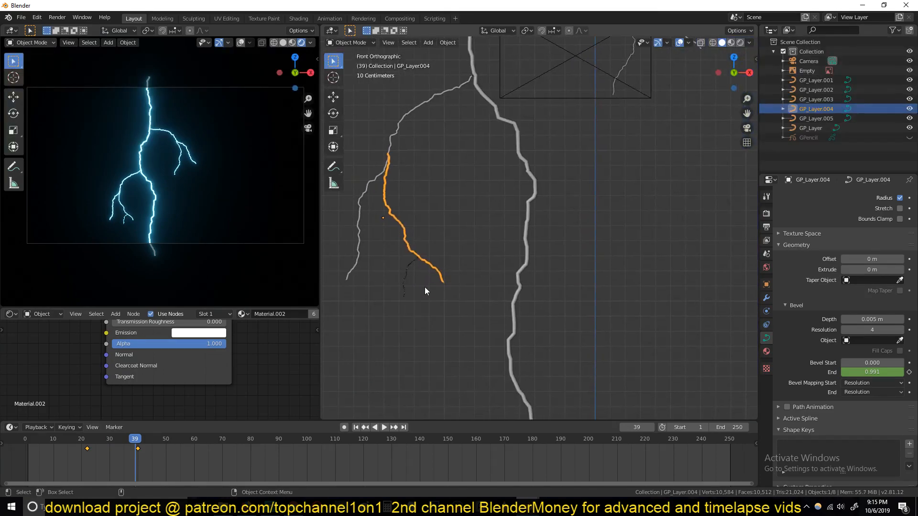
Step: Return to frame 1 and pick the right-hand centre branch to copy as a smaller twig
left_click(816, 119)
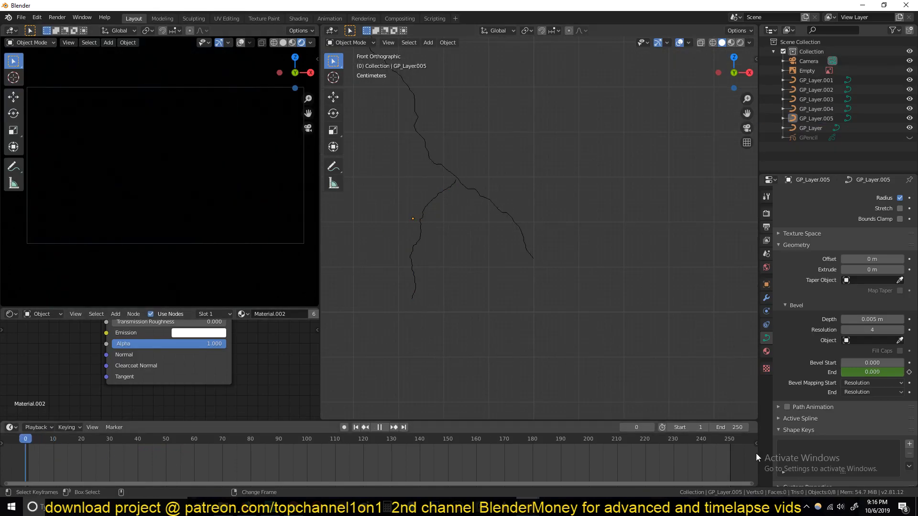
left_click(84, 439)
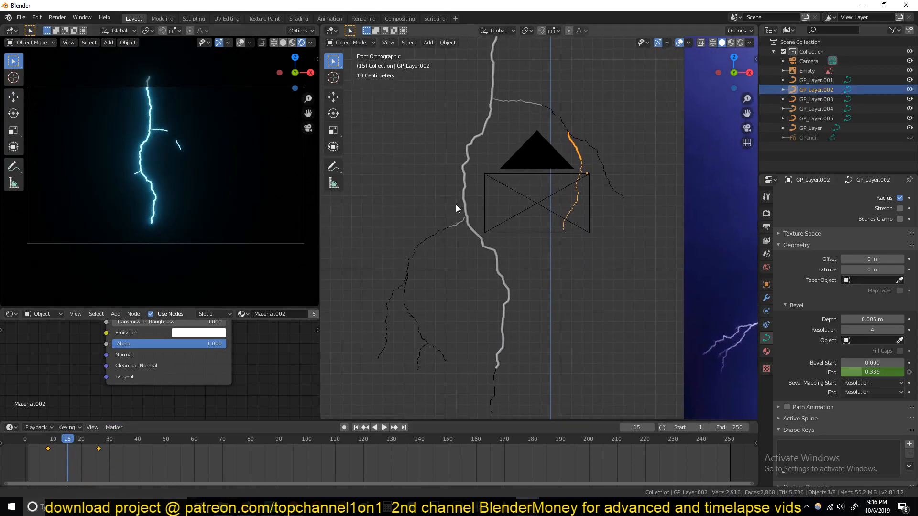
left_click(384, 427)
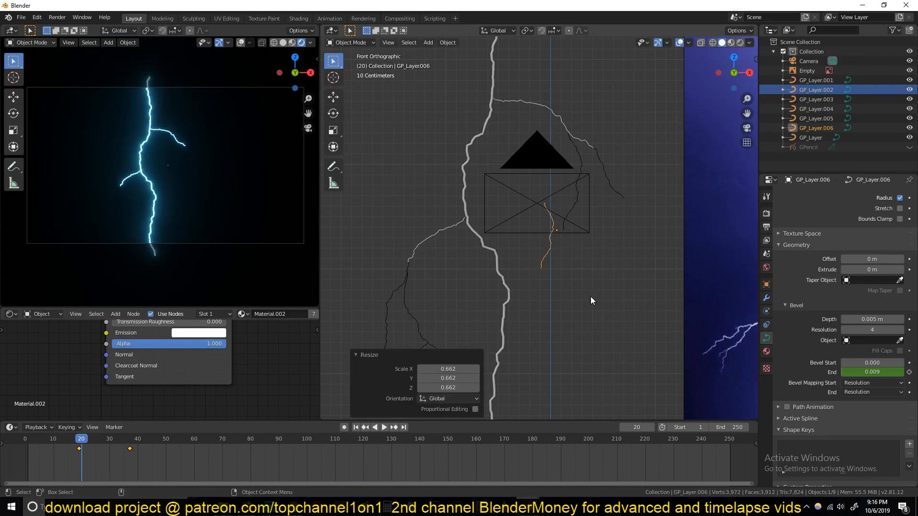
Step: Slide the newest branch's growth keyframes later and play back the staggered animation
key("r")
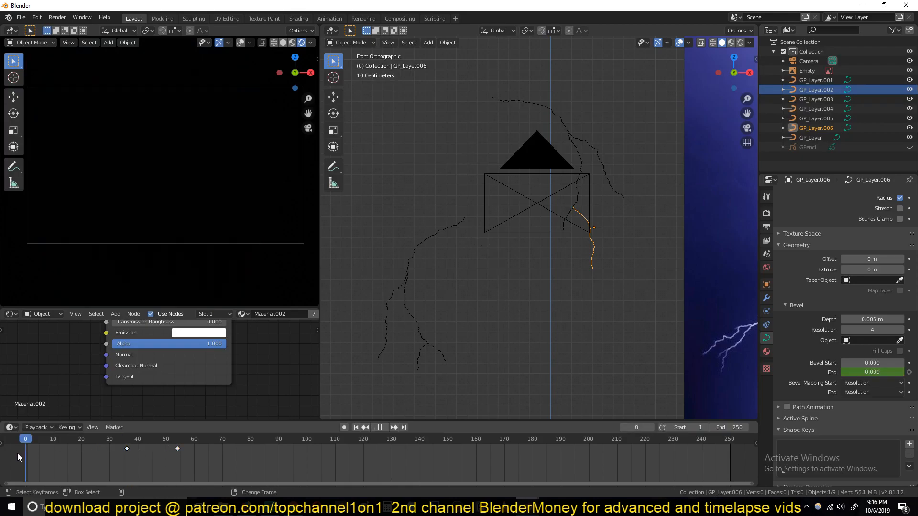
left_click(174, 438)
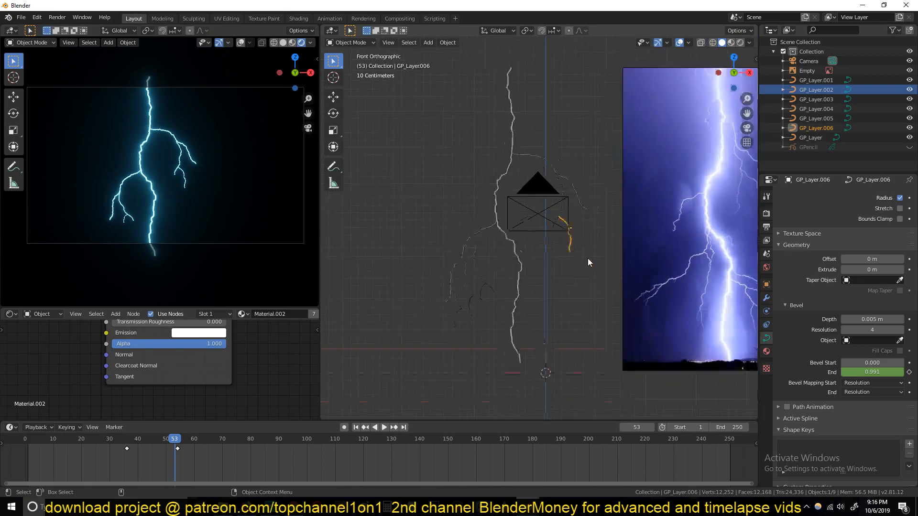
left_click(811, 138)
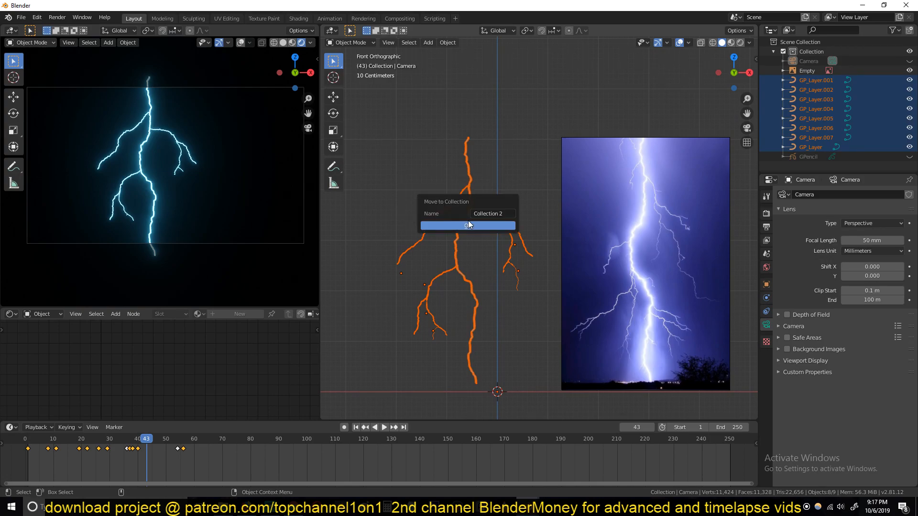
Step: Move the bolt curves into a new collection 'lightening' and add a cube empty
type("lit")
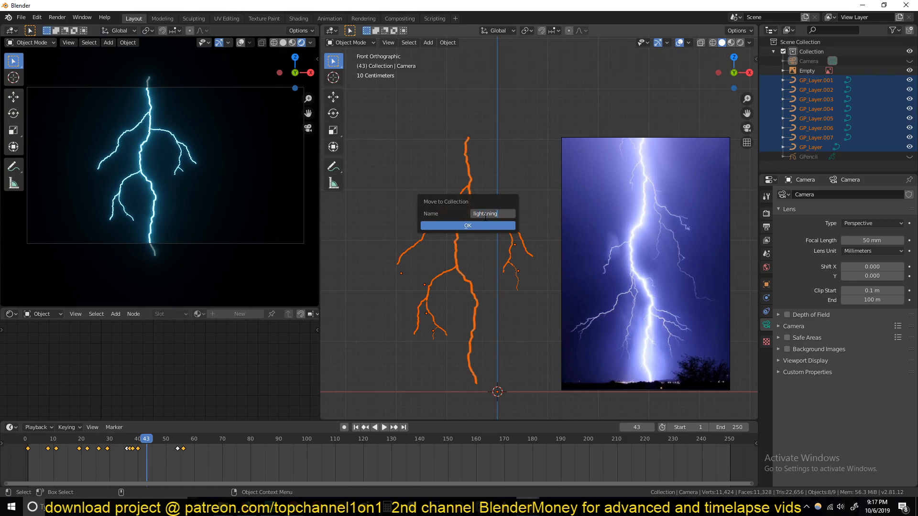
left_click(468, 224)
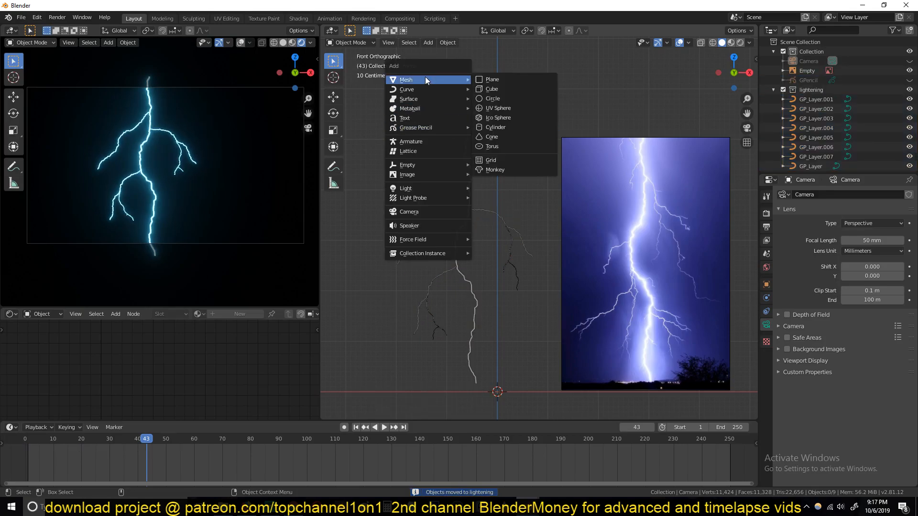
mouse_move(408, 164)
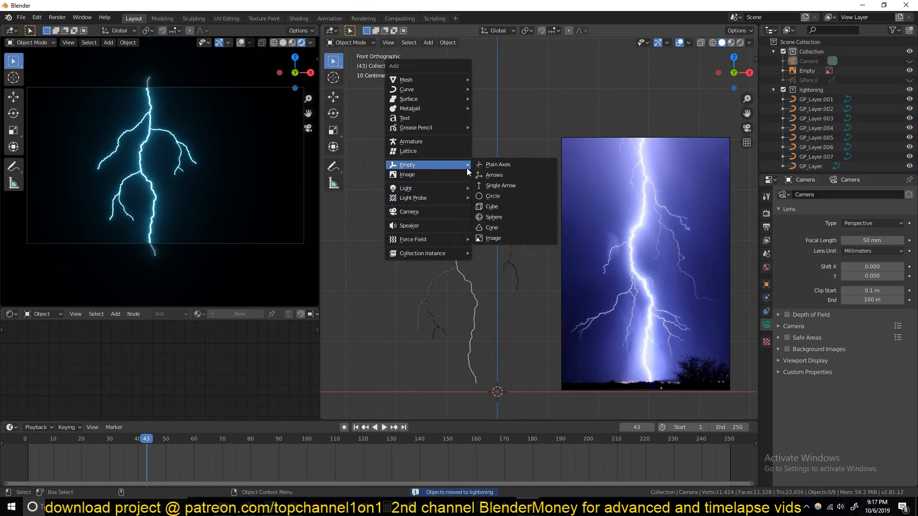
left_click(491, 206)
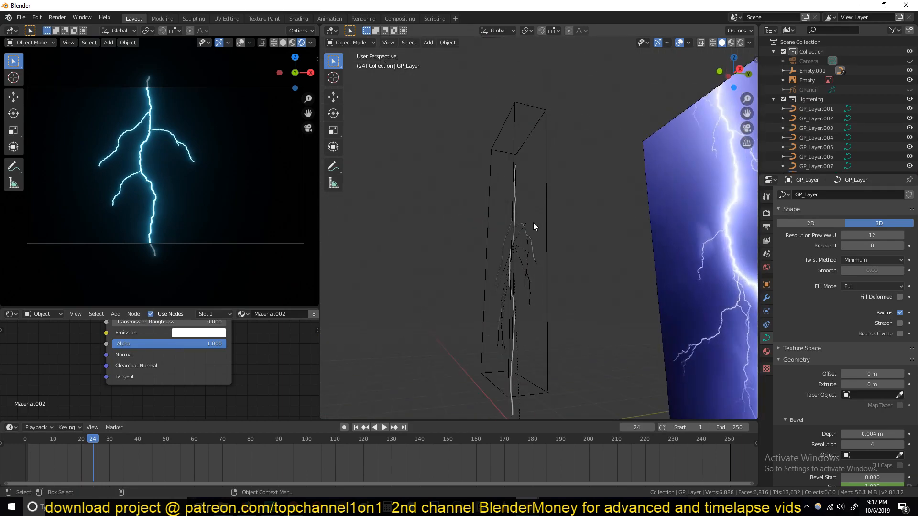
Step: In front view at a grown frame, select the two side branches to copy
key("KP_1")
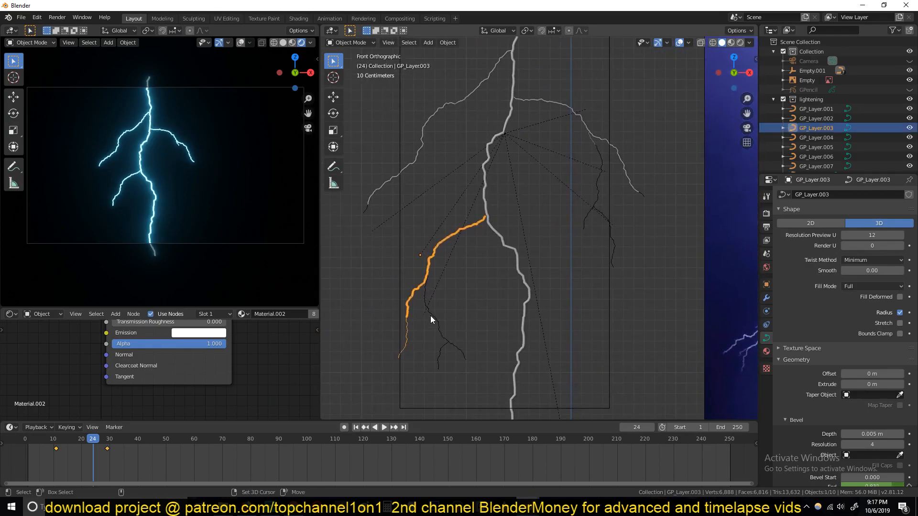
left_click(816, 147)
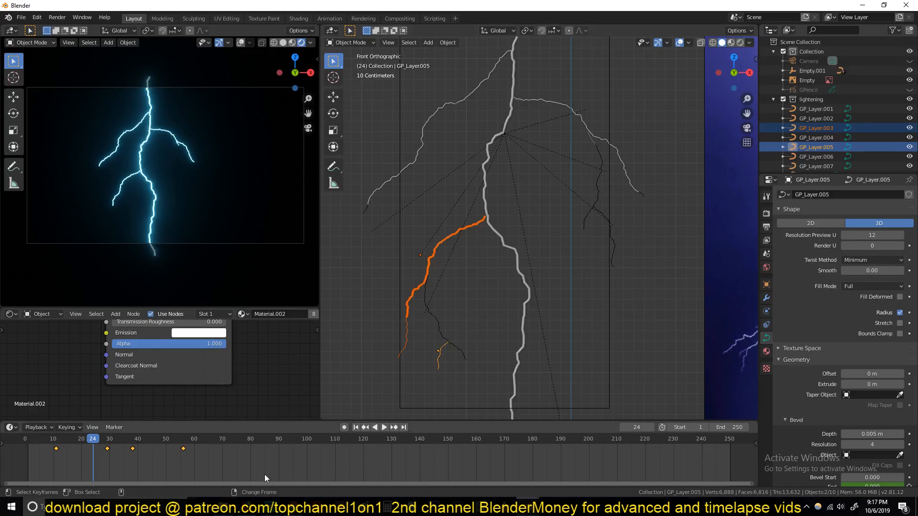
left_click(174, 451)
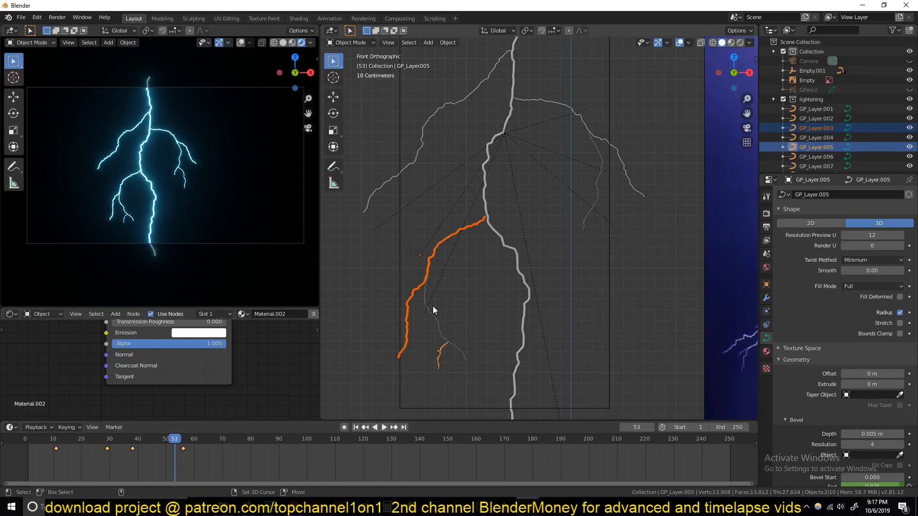
left_click(816, 138)
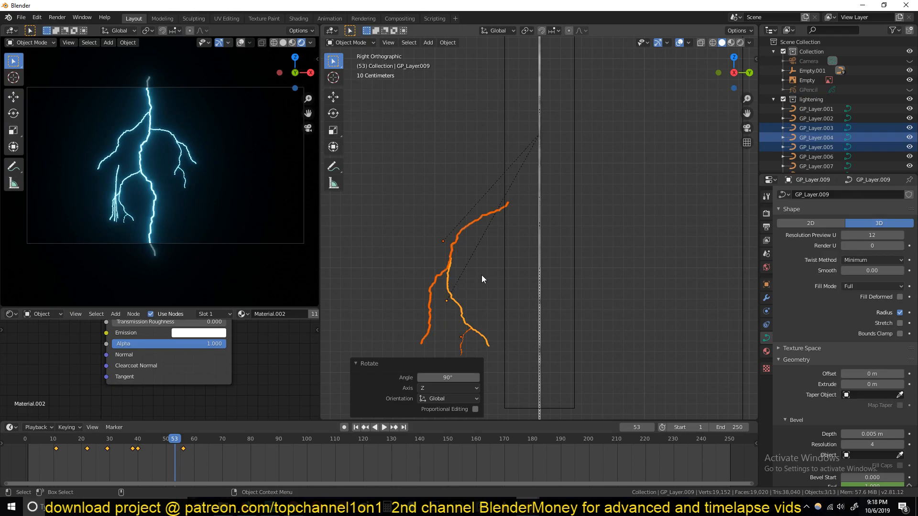
mouse_move(417, 248)
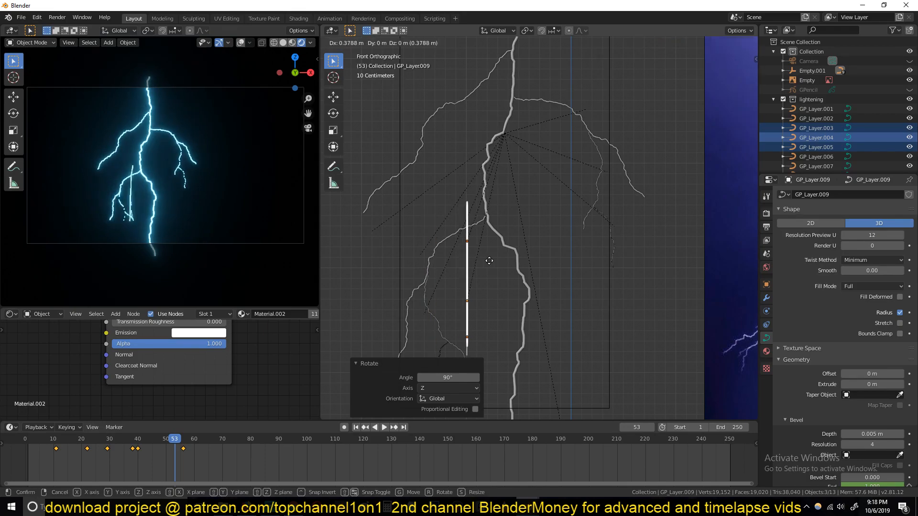
Step: Position the copied branches turned 90 degrees in depth and orbit to check the 3D shape
left_click_drag(467, 260, 486, 260)
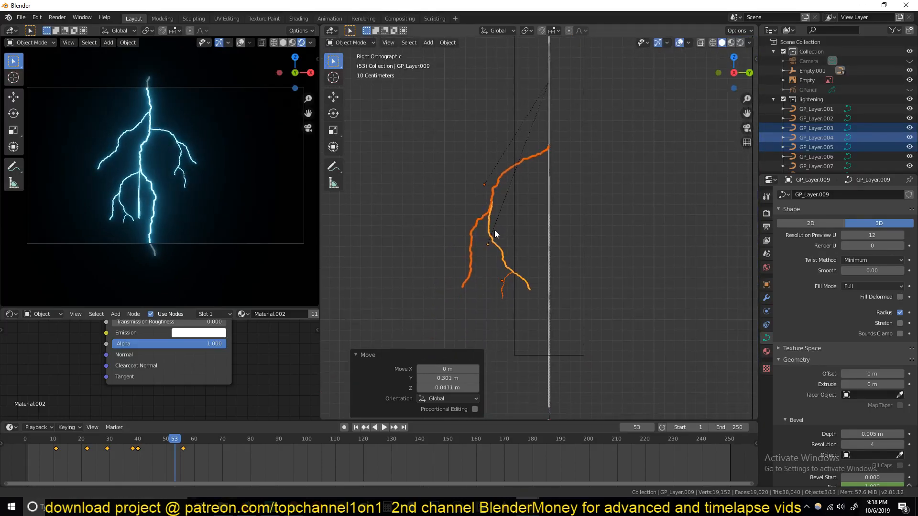
key("Tab")
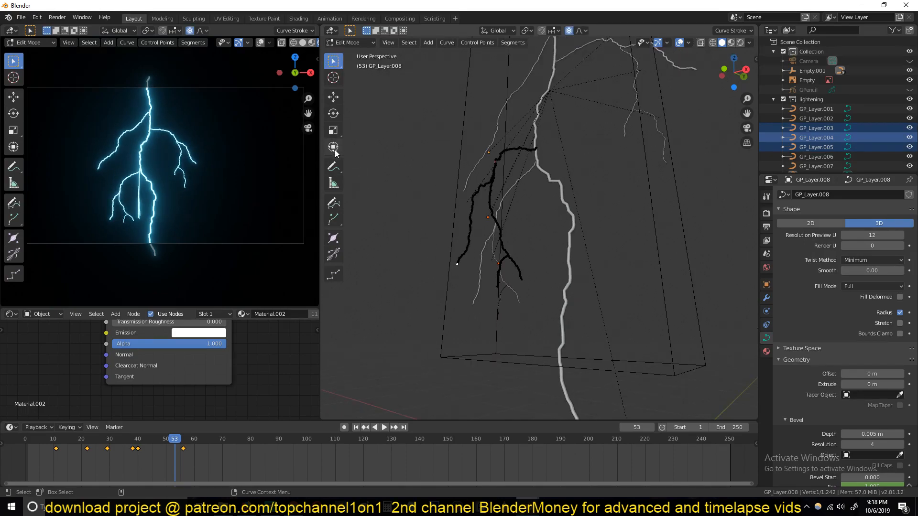
left_click(13, 98)
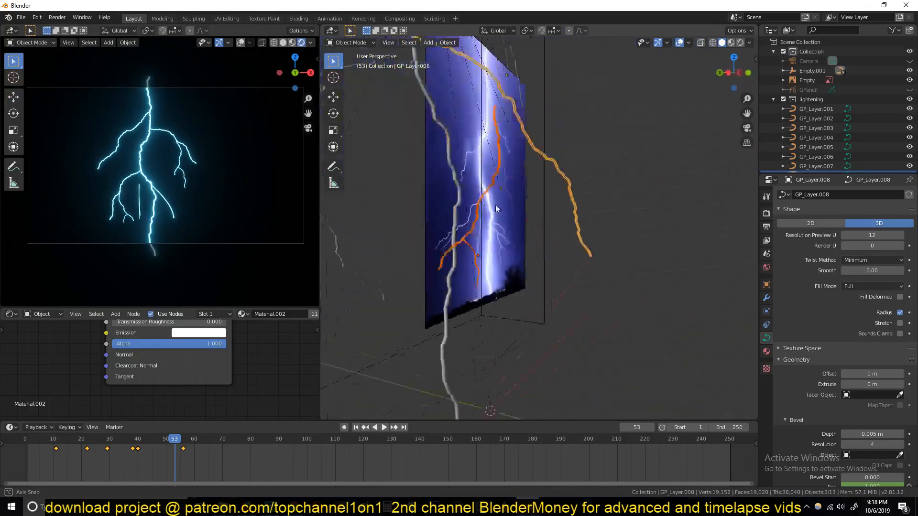
left_click_drag(497, 209, 411, 215)
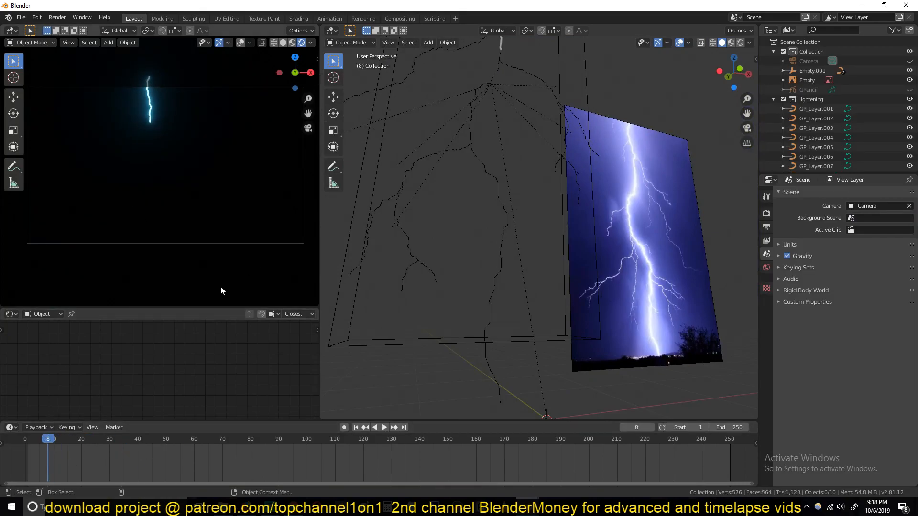
Step: Select Empty.001 in the Outliner to show its Object Data properties
left_click(812, 71)
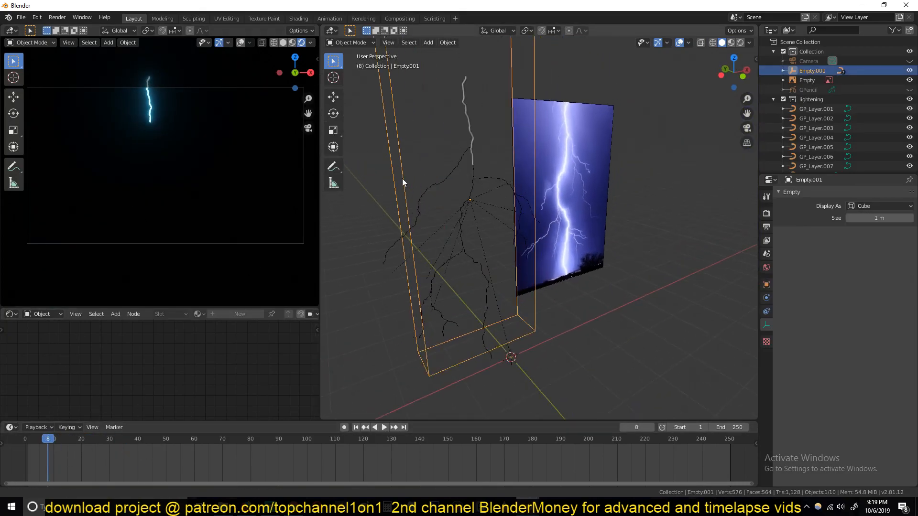